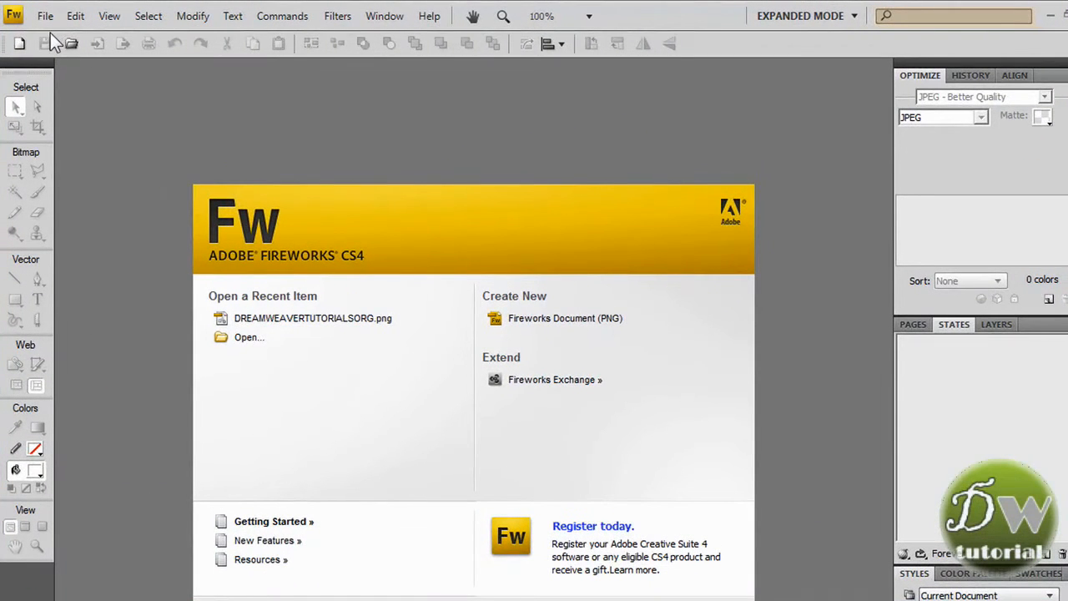
Start a new document 165 pixels wide and 31 pixels high.
{"action": "left_click", "coordinate": [45, 17]}
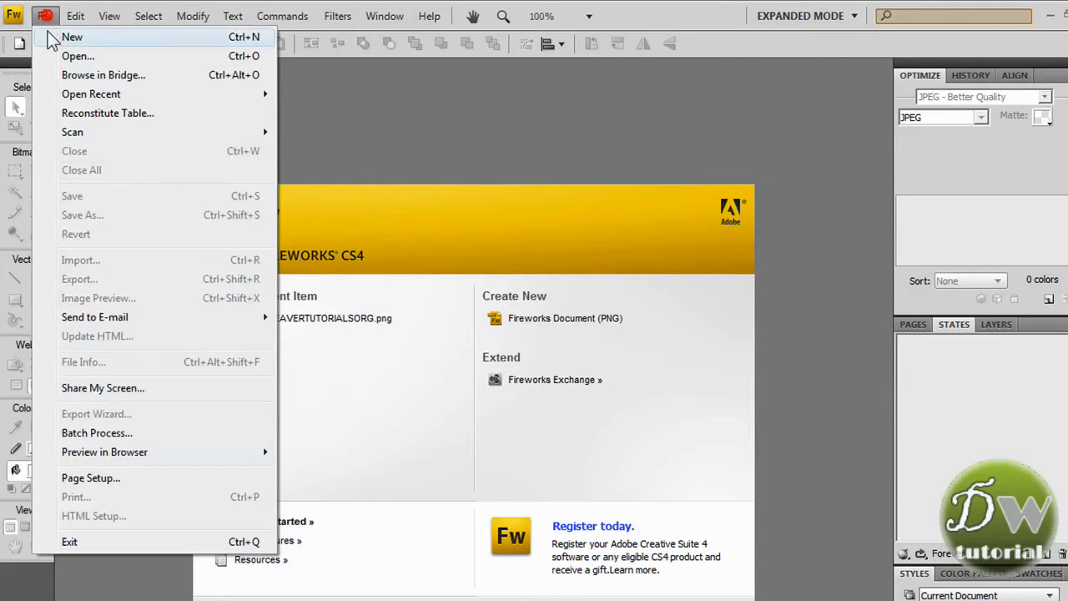
{"action": "left_click", "coordinate": [72, 37]}
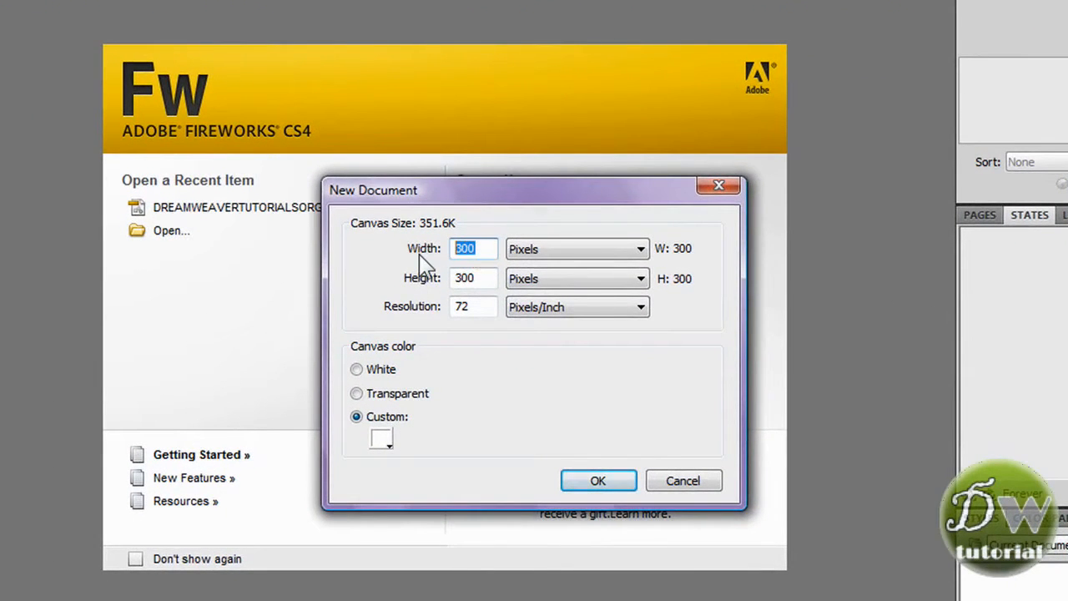
{"action": "type", "text": "165"}
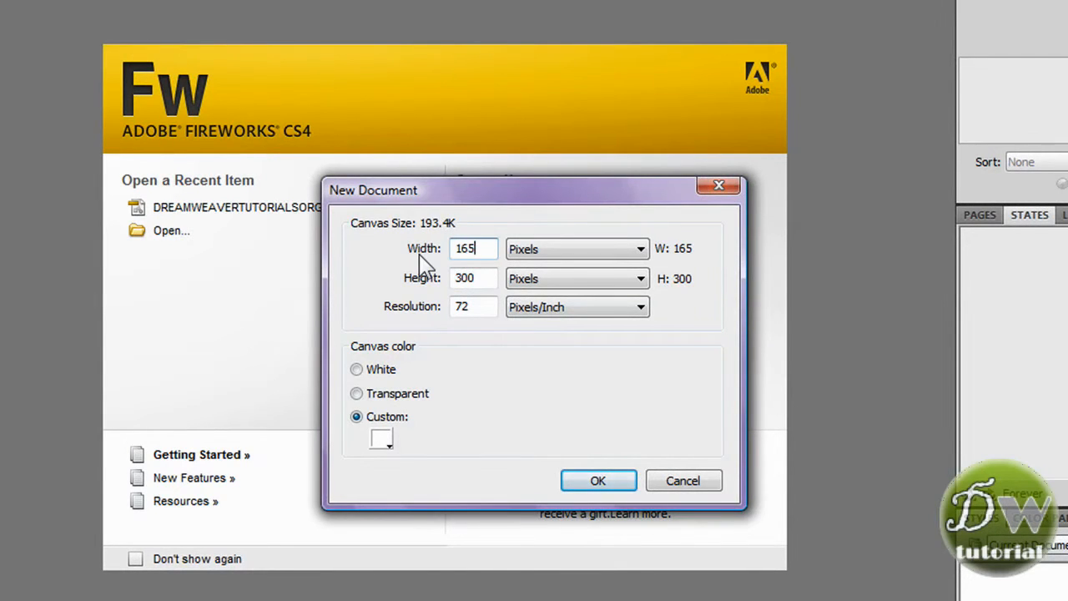
{"action": "left_click", "coordinate": [474, 276]}
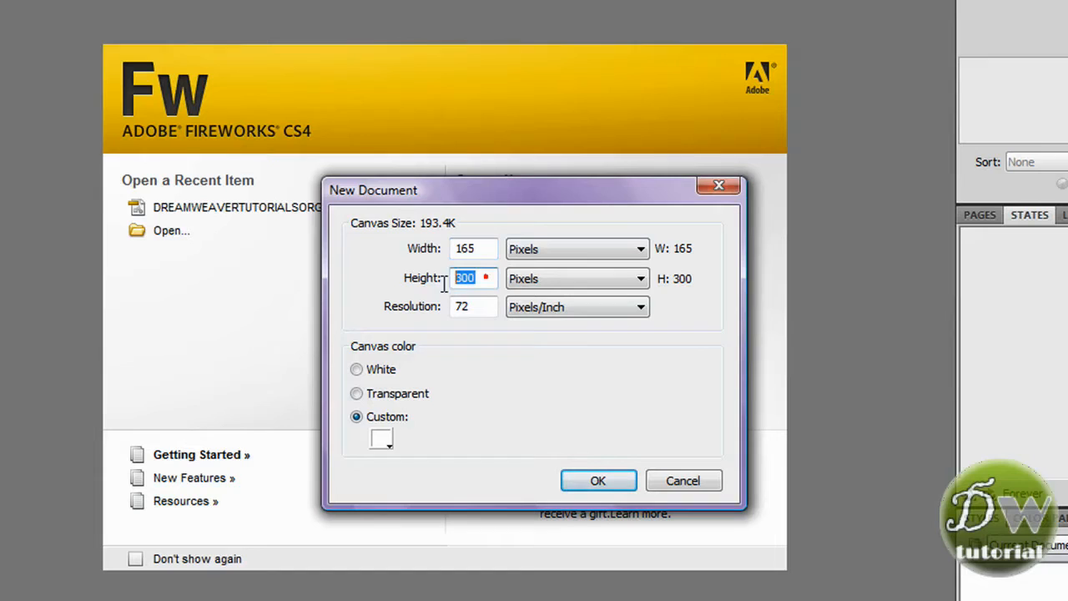
{"action": "mouse_move", "coordinate": [437, 297]}
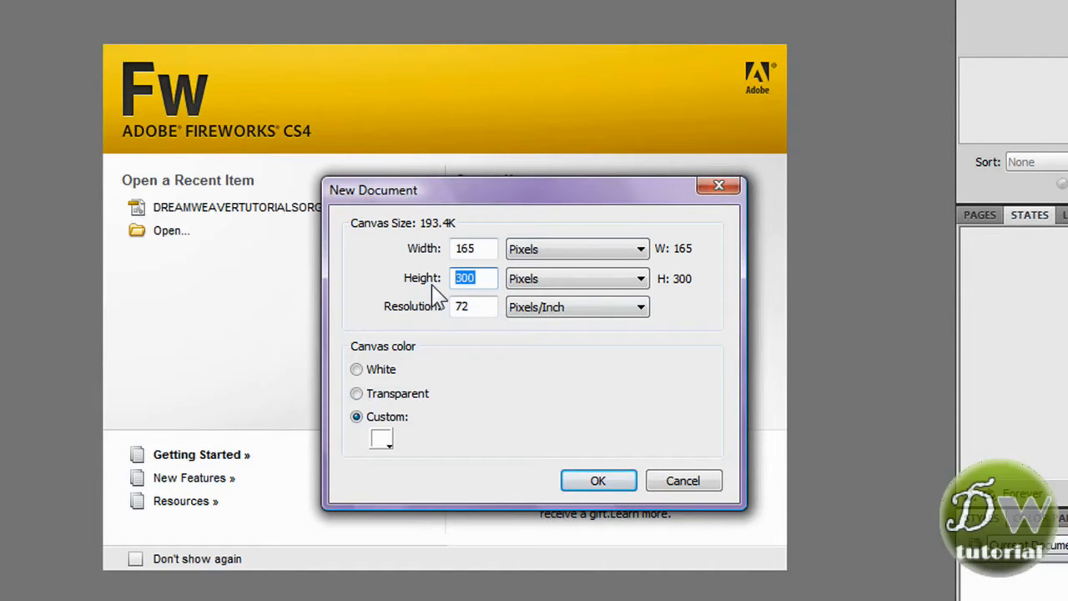
{"action": "type", "text": "31"}
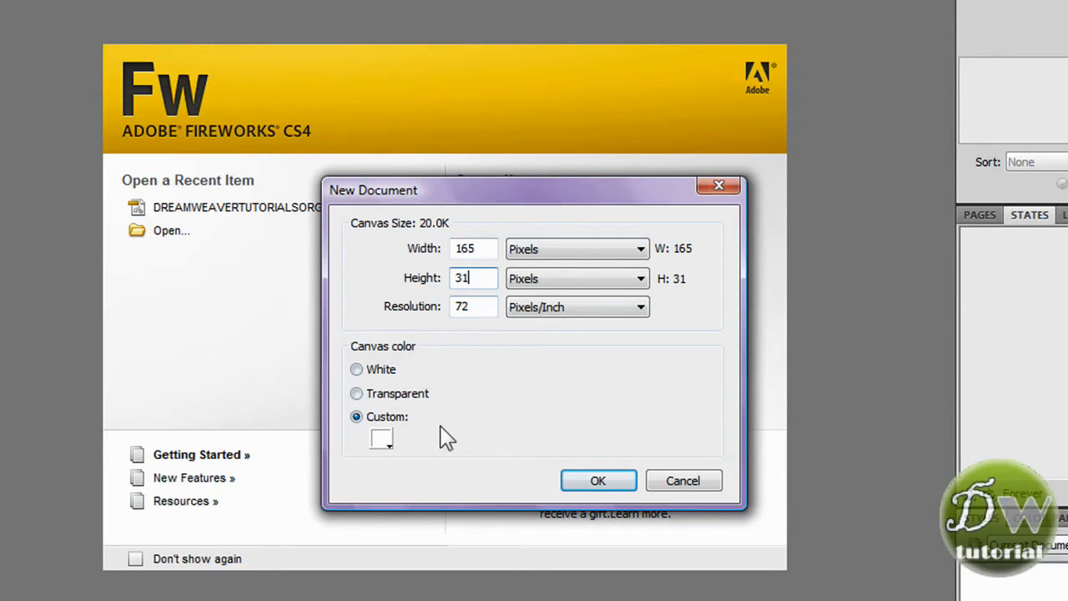
{"action": "mouse_move", "coordinate": [459, 489]}
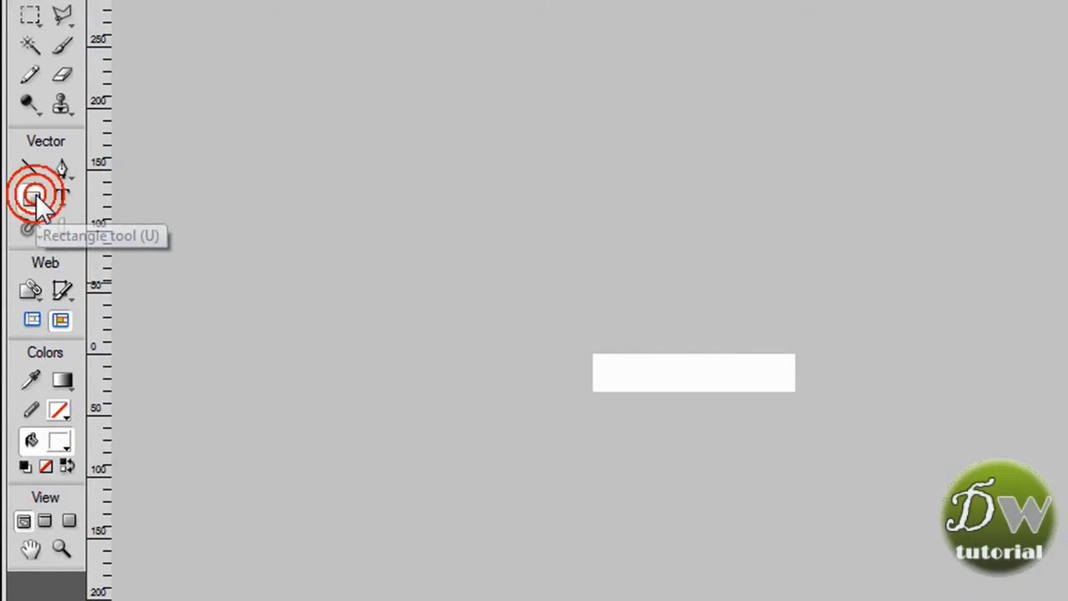
Draw a rectangle covering the entire 165 × 31 canvas.
{"action": "left_click", "coordinate": [30, 199]}
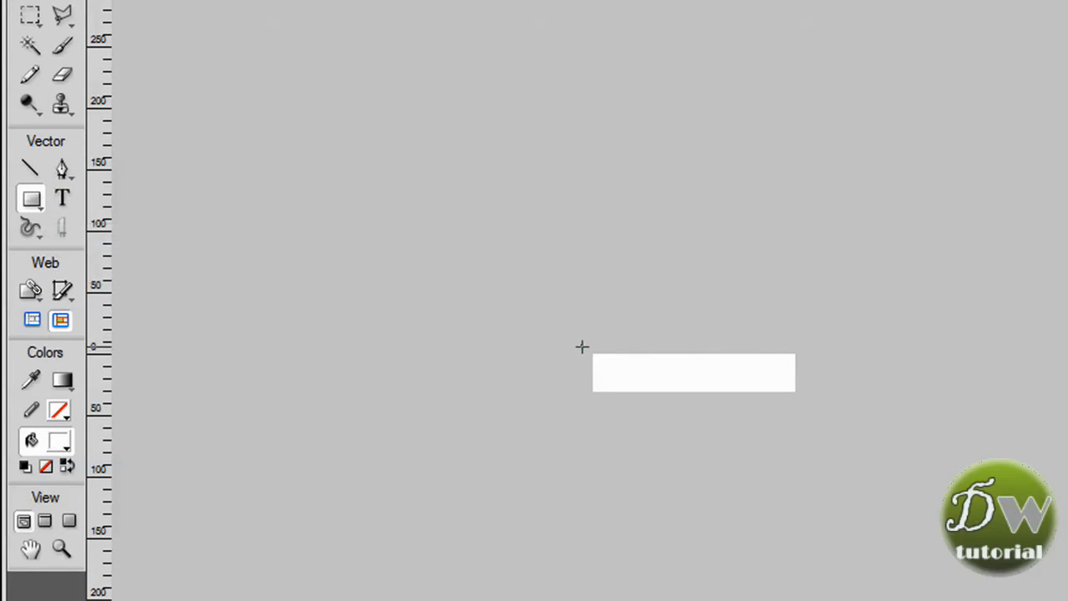
{"action": "left_click_drag", "start_coordinate": [582, 347], "coordinate": [808, 414]}
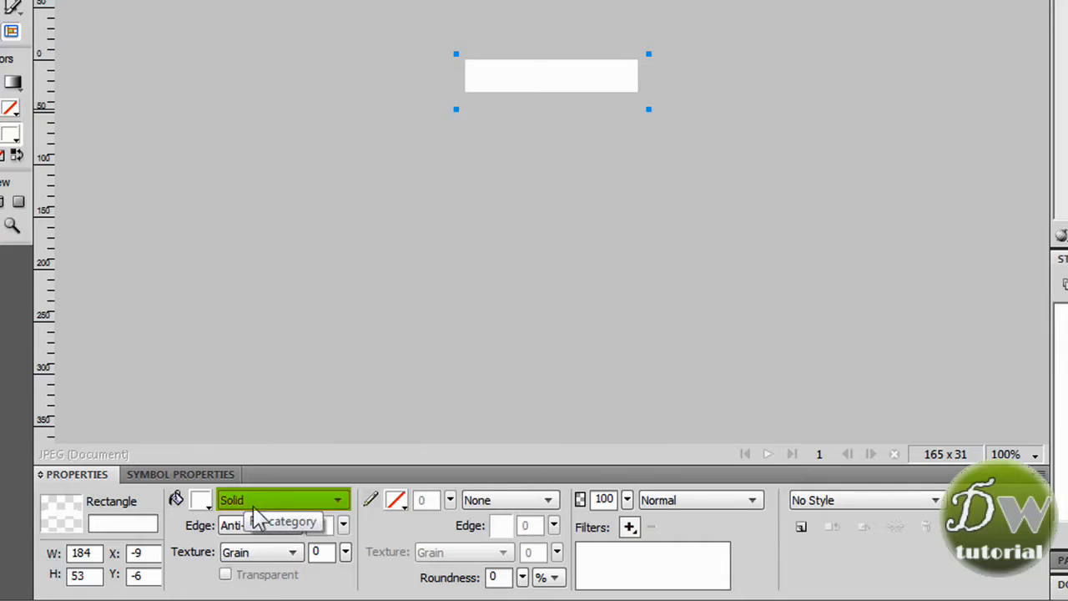
{"action": "mouse_move", "coordinate": [314, 509]}
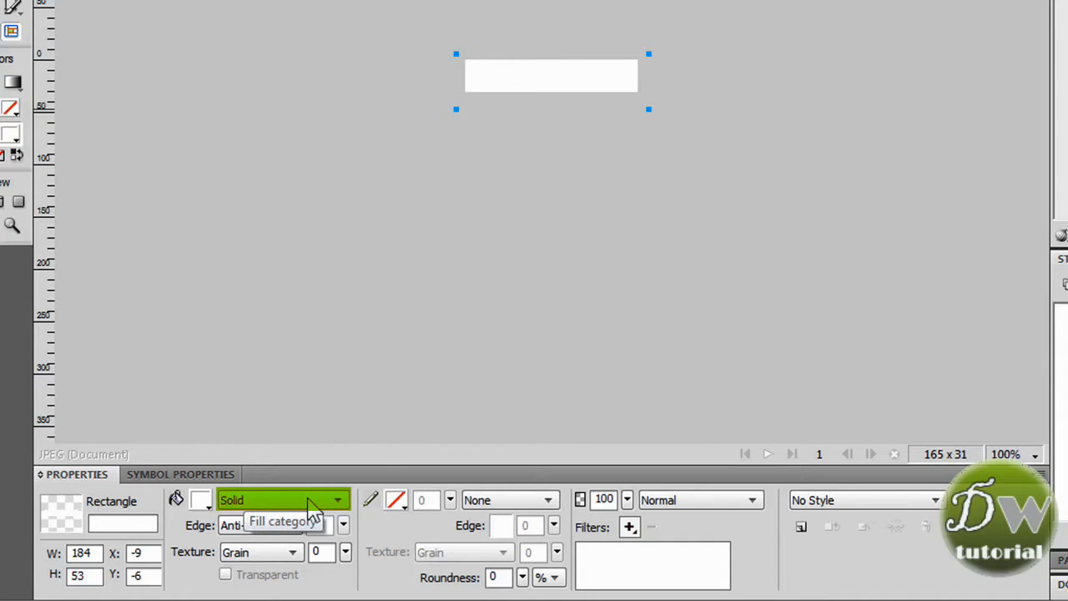
Fill the rectangle with a linear black-to-white gradient.
{"action": "left_click", "coordinate": [337, 500]}
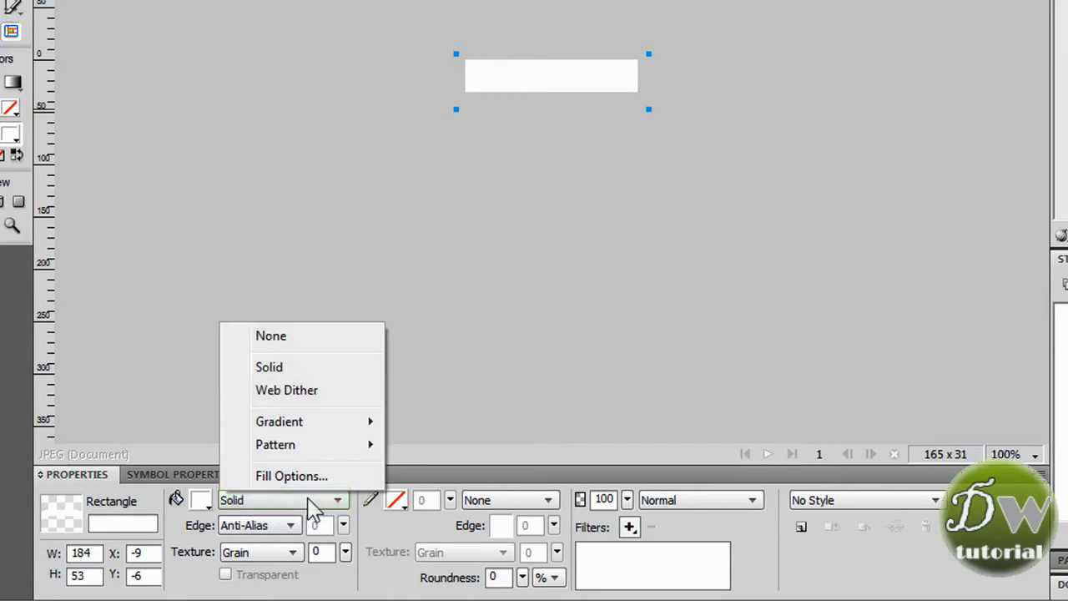
{"action": "mouse_move", "coordinate": [281, 420]}
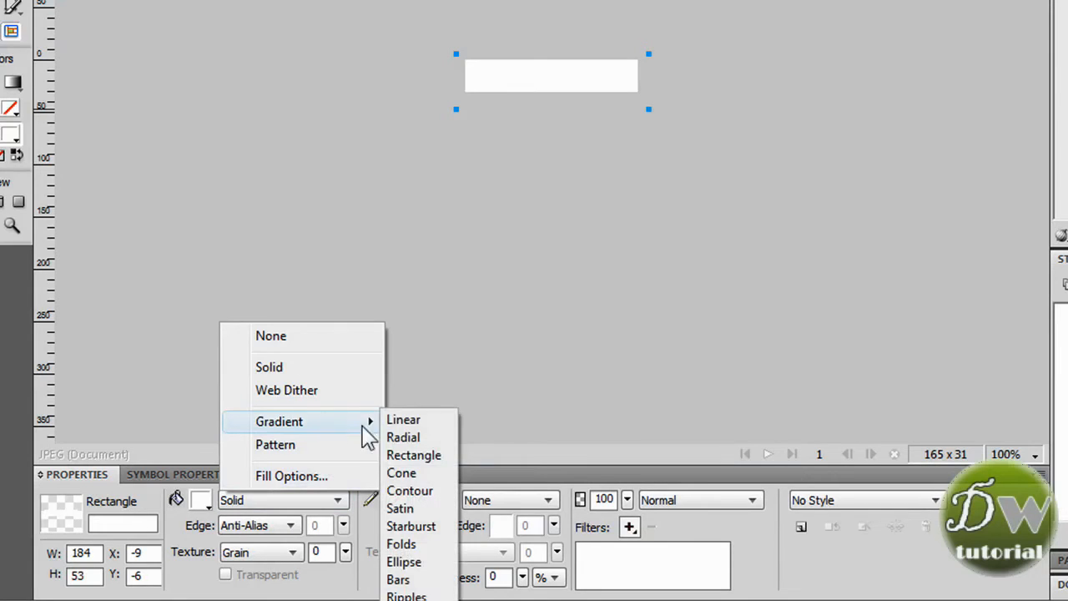
{"action": "mouse_move", "coordinate": [404, 544]}
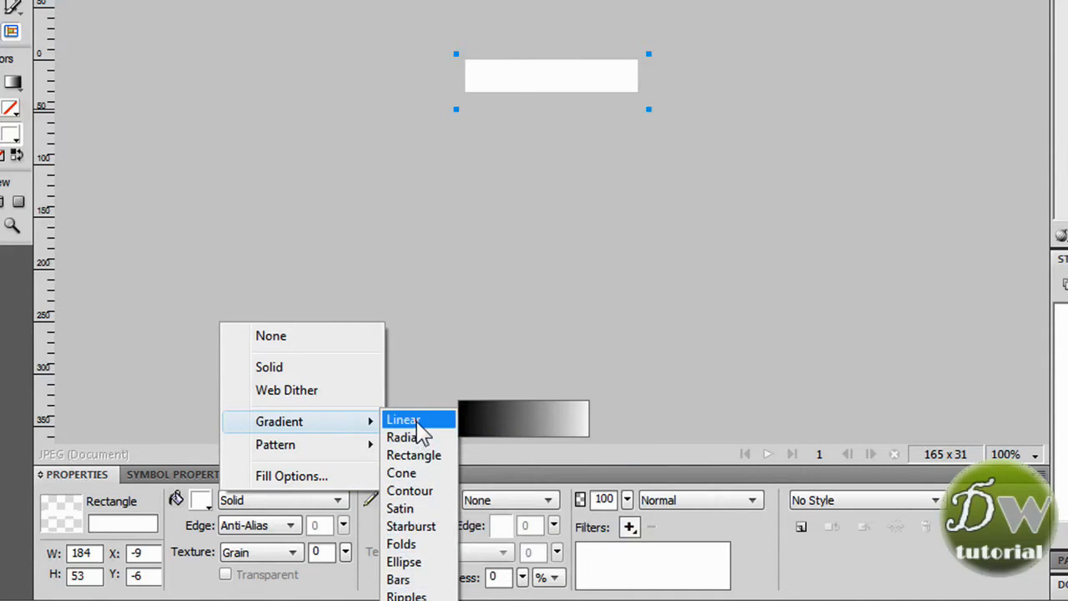
{"action": "left_click", "coordinate": [403, 419]}
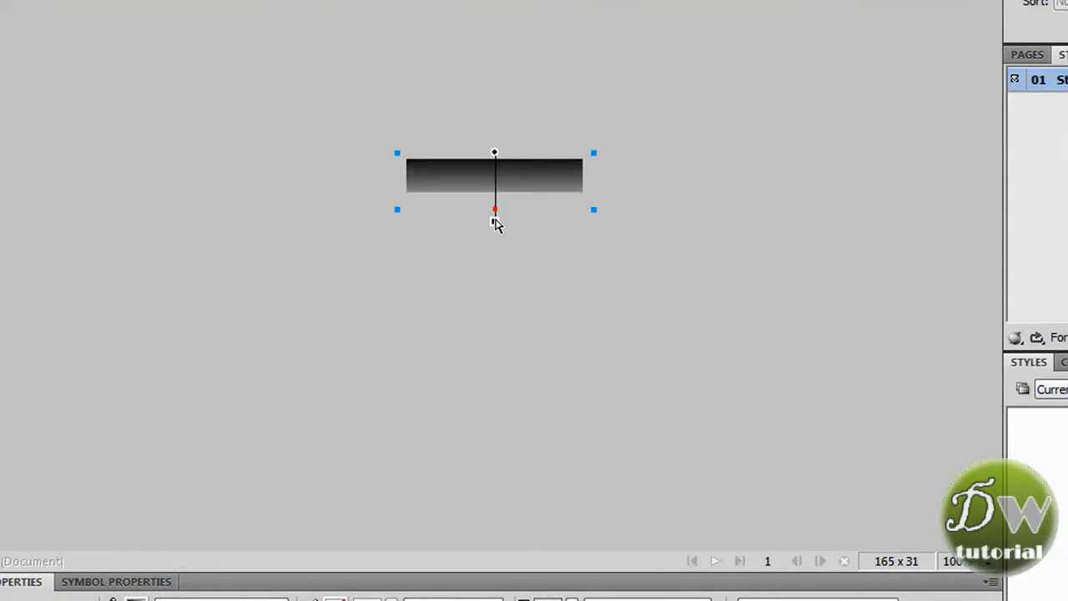
Re-angle the gradient so it runs left to right across the rectangle.
{"action": "left_click_drag", "start_coordinate": [494, 210], "coordinate": [432, 227]}
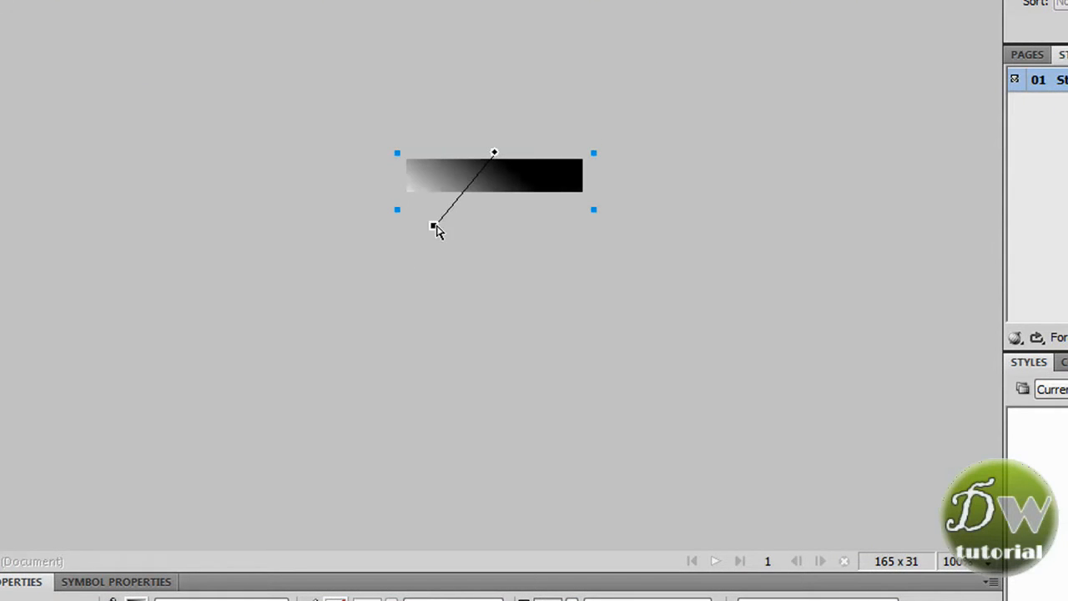
{"action": "left_click_drag", "start_coordinate": [432, 227], "coordinate": [567, 187]}
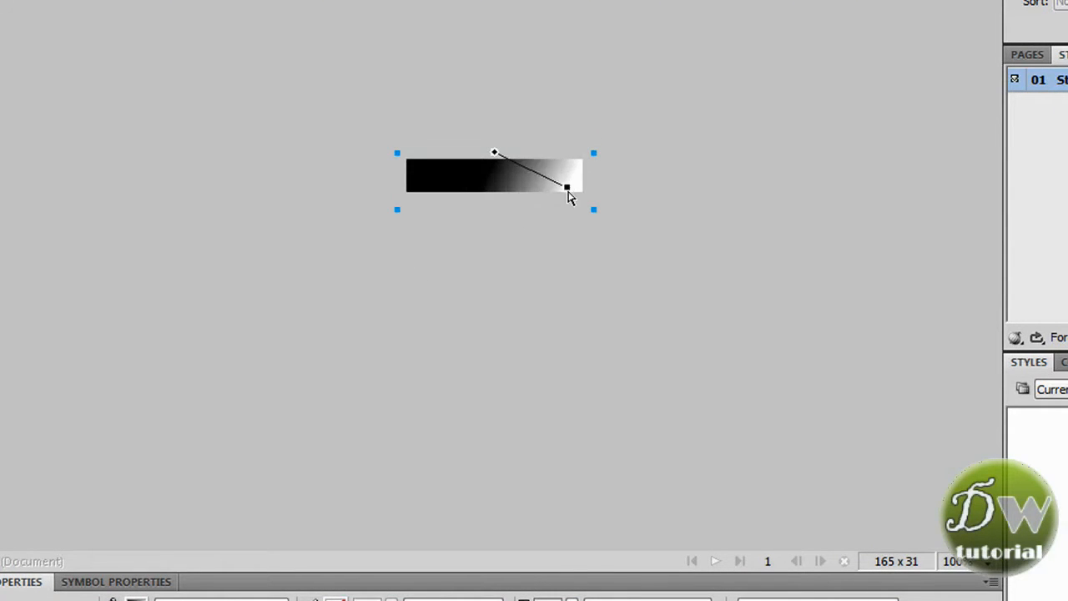
{"action": "left_click_drag", "start_coordinate": [567, 187], "coordinate": [507, 242]}
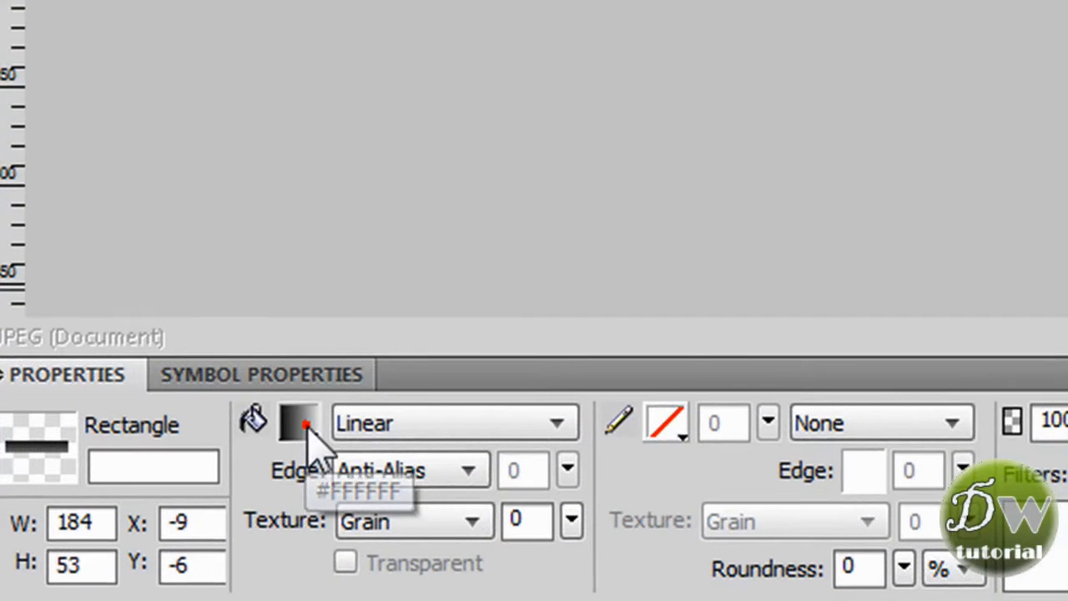
Bring up the gradient colour editor for the rectangle's fill.
{"action": "left_click", "coordinate": [297, 420]}
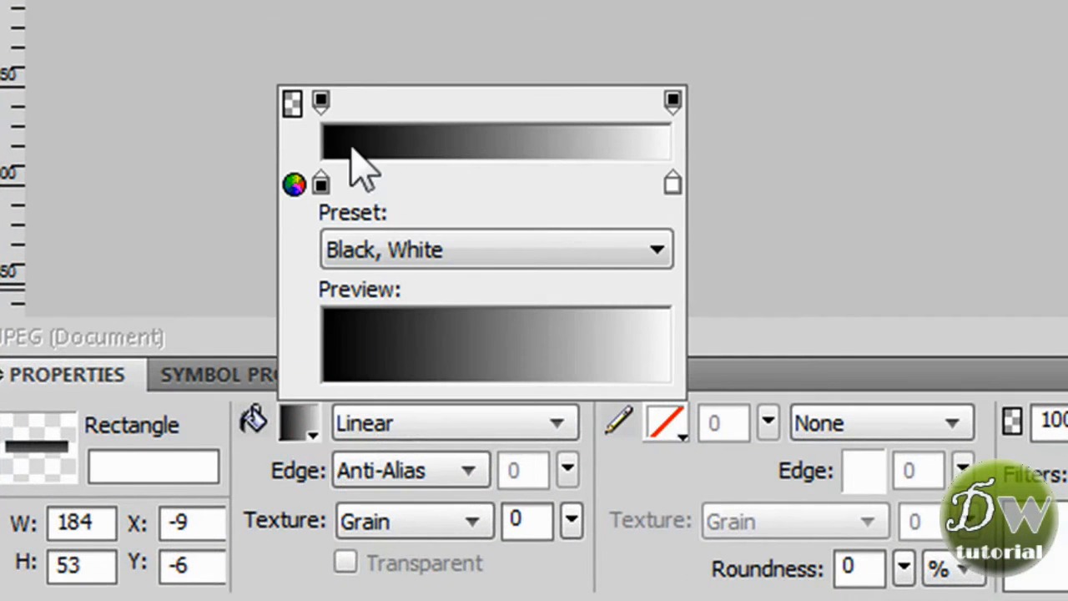
{"action": "mouse_move", "coordinate": [650, 170]}
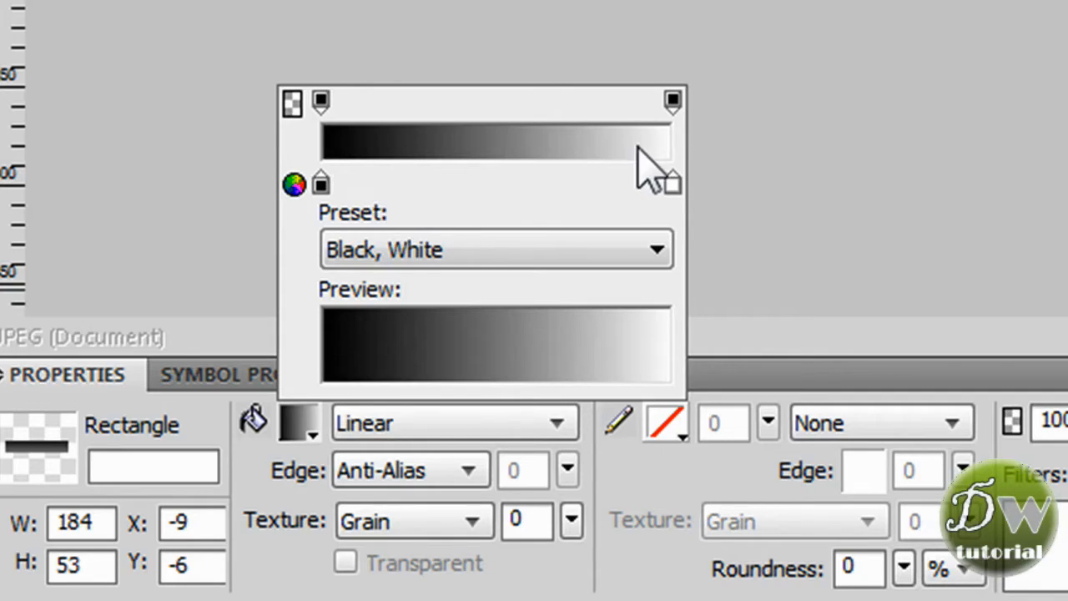
{"action": "mouse_move", "coordinate": [325, 192]}
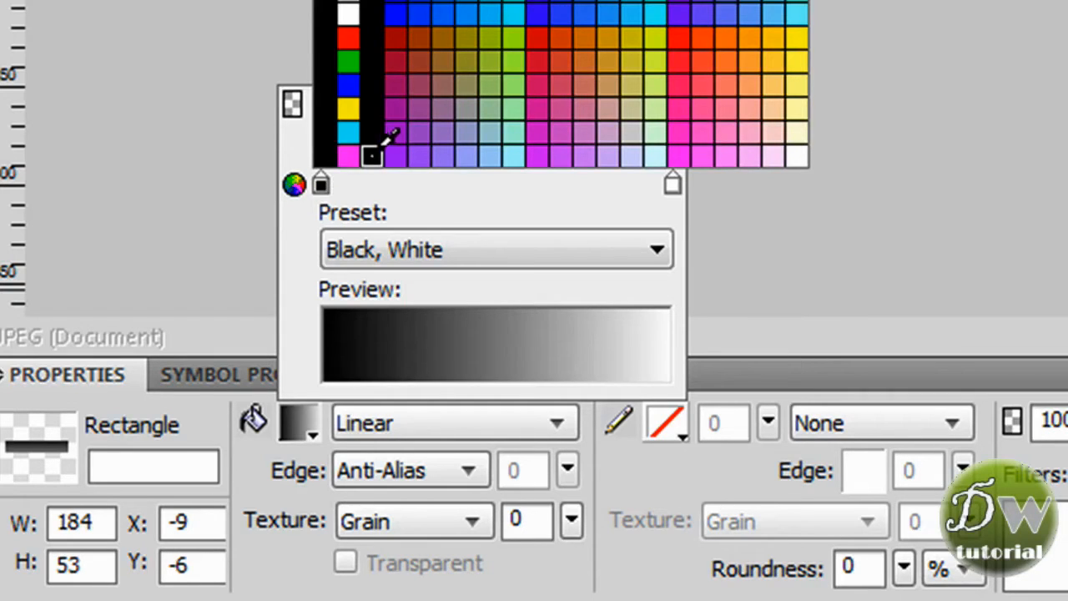
{"action": "mouse_move", "coordinate": [514, 14]}
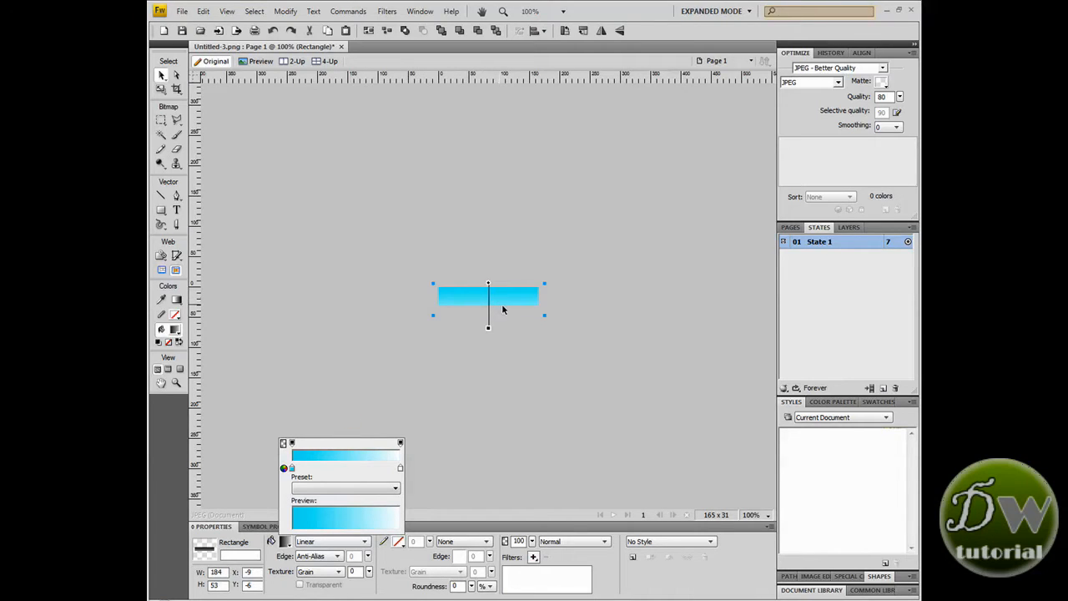
{"action": "mouse_move", "coordinate": [490, 337]}
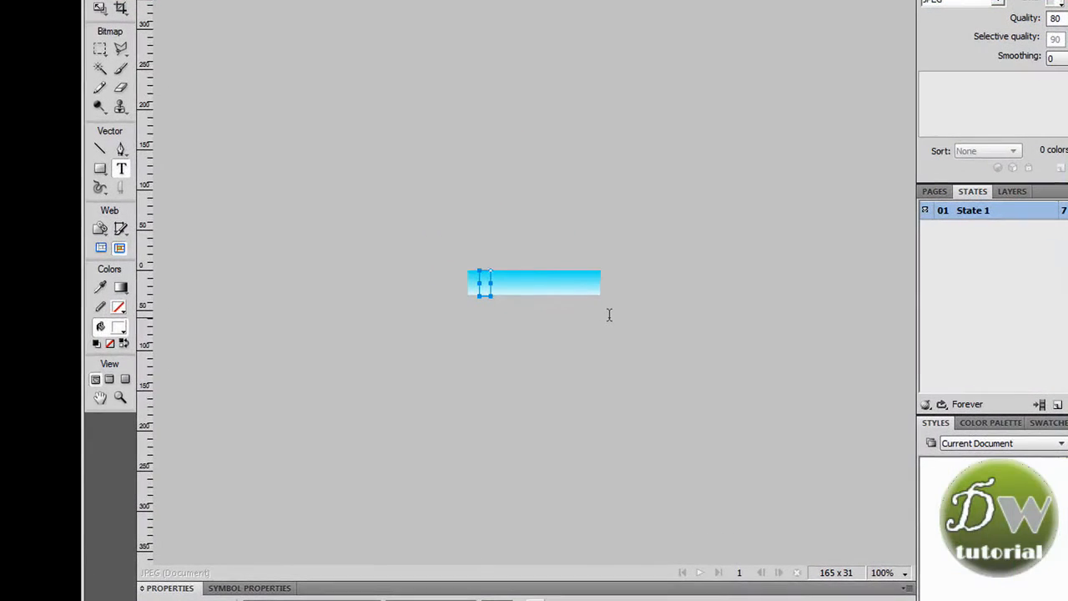
Label the button 'Home' in bold Blue Highway lettering on its left side.
{"action": "type", "text": "Home"}
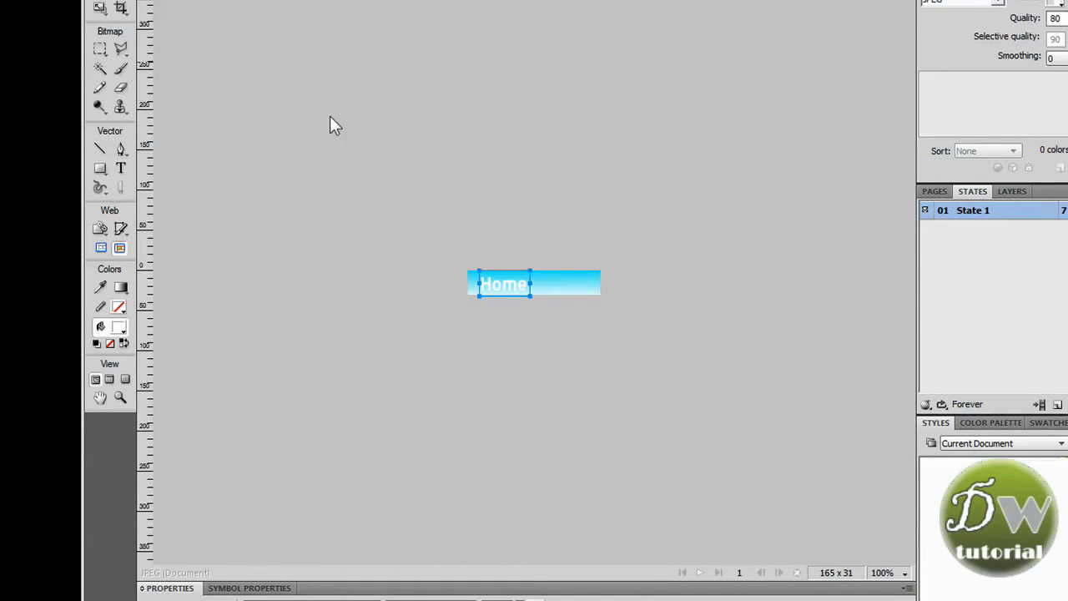
{"action": "mouse_move", "coordinate": [509, 291]}
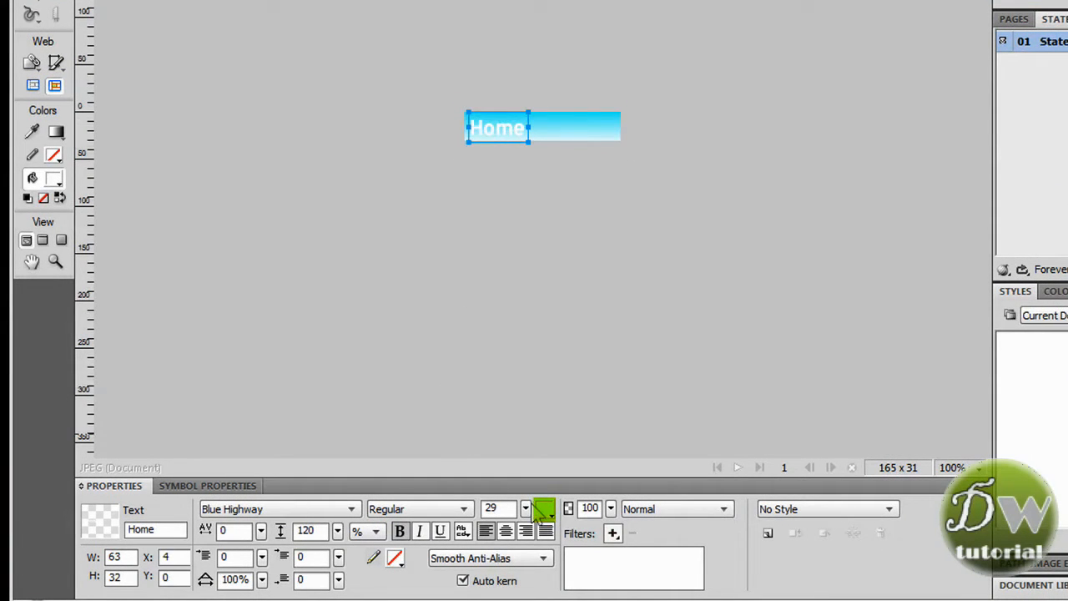
{"action": "left_click", "coordinate": [544, 507]}
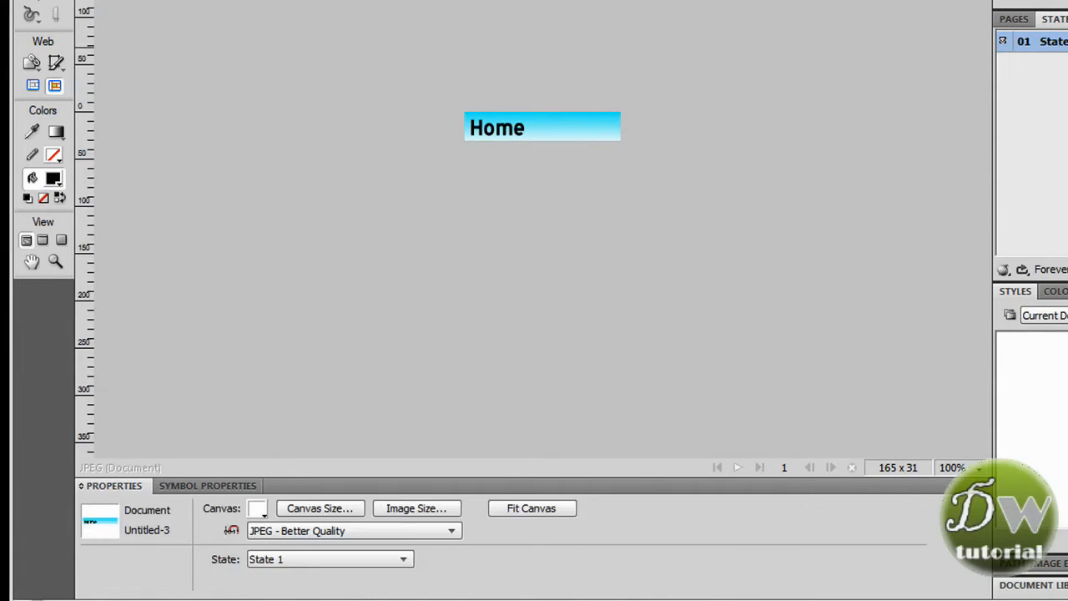
{"action": "mouse_move", "coordinate": [659, 204]}
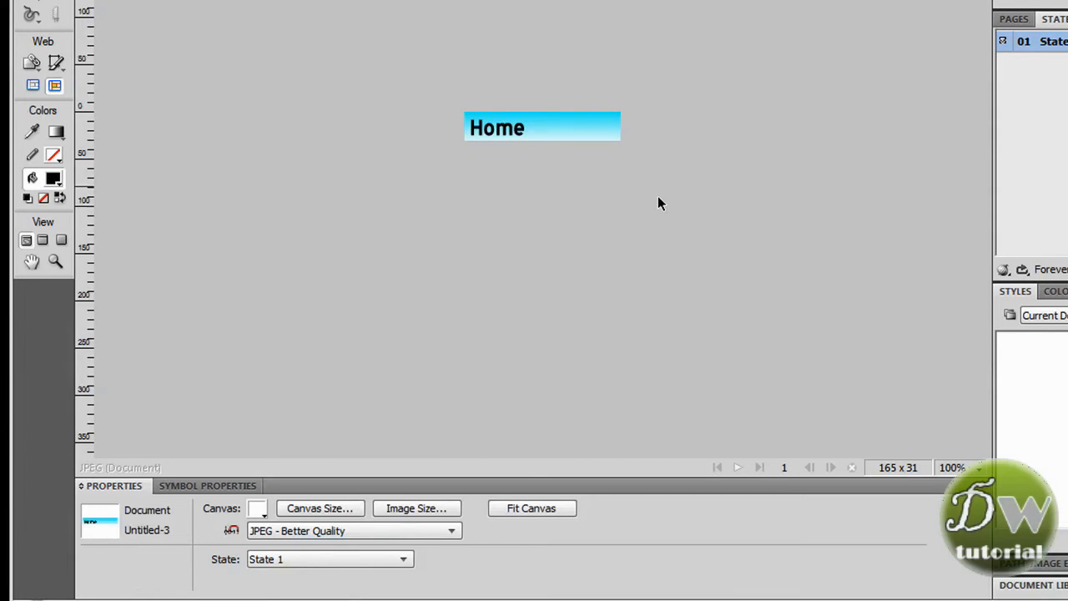
{"action": "mouse_move", "coordinate": [492, 246]}
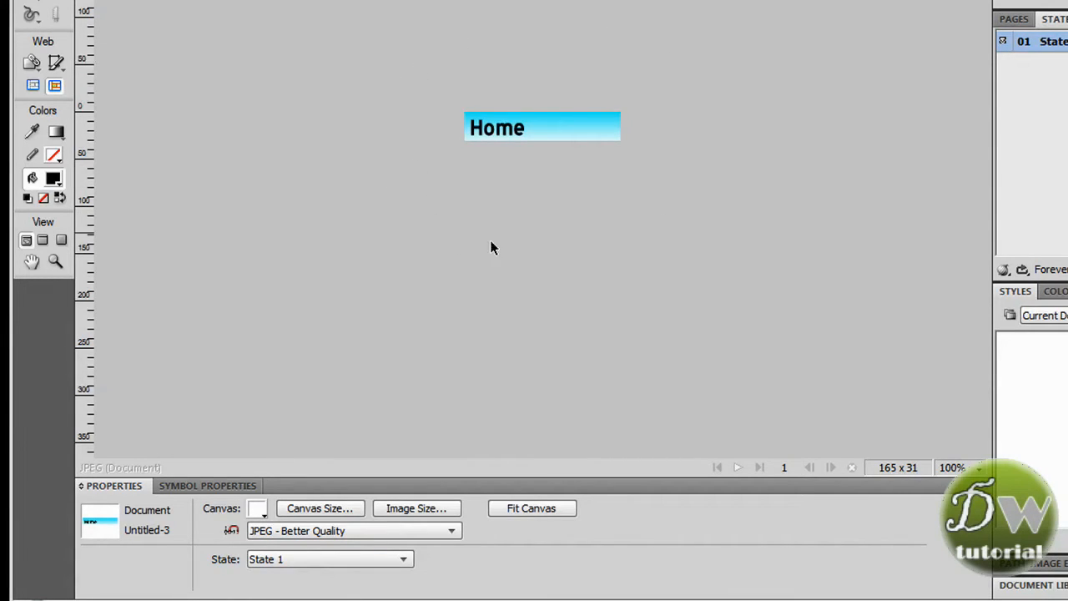
{"action": "mouse_move", "coordinate": [451, 14]}
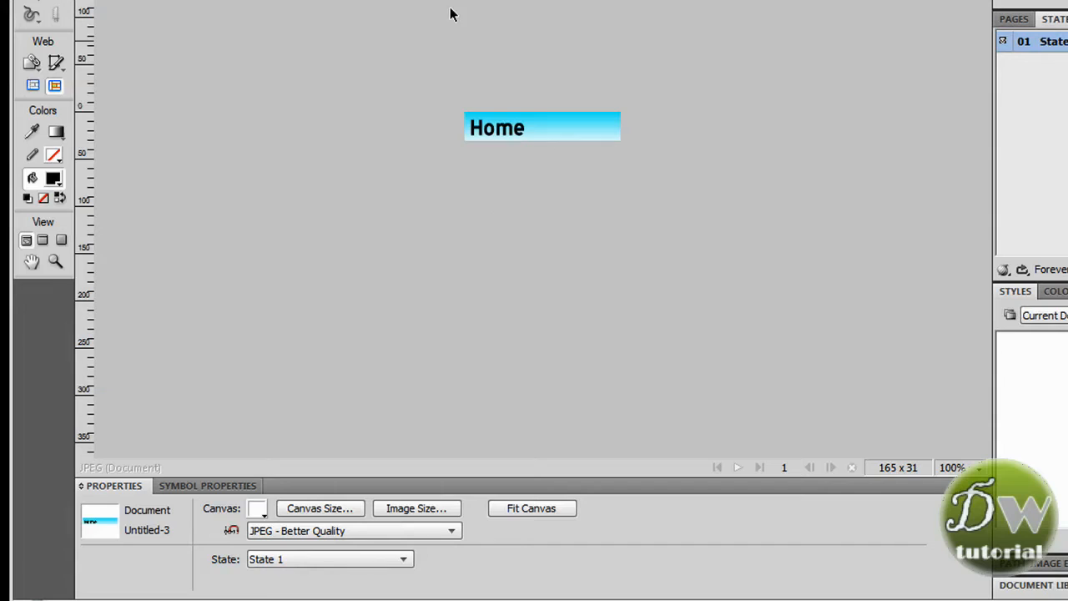
{"action": "mouse_move", "coordinate": [341, 313]}
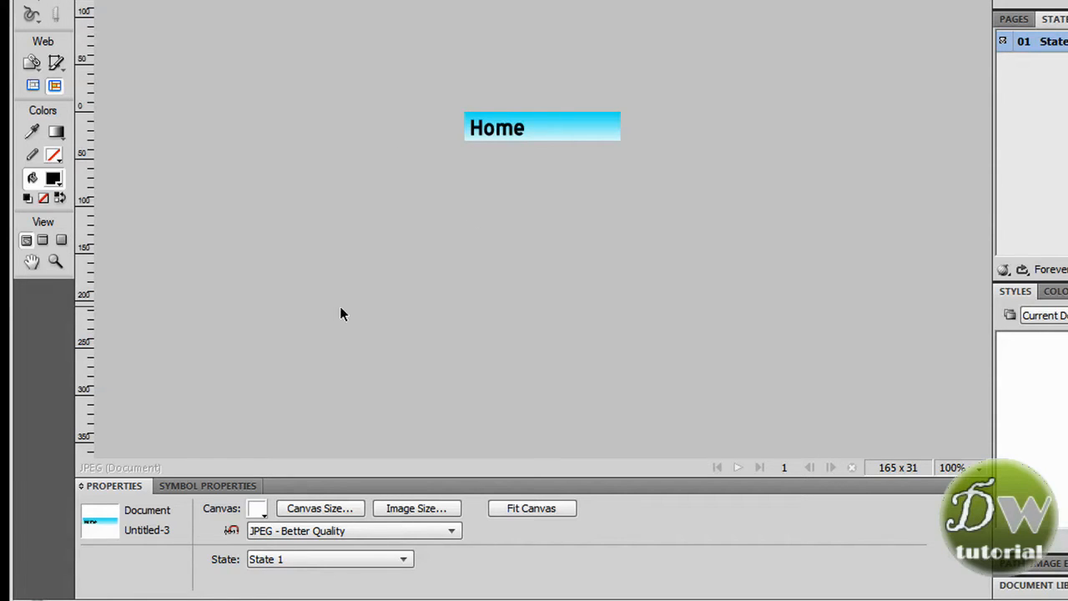
{"action": "left_click", "coordinate": [542, 127]}
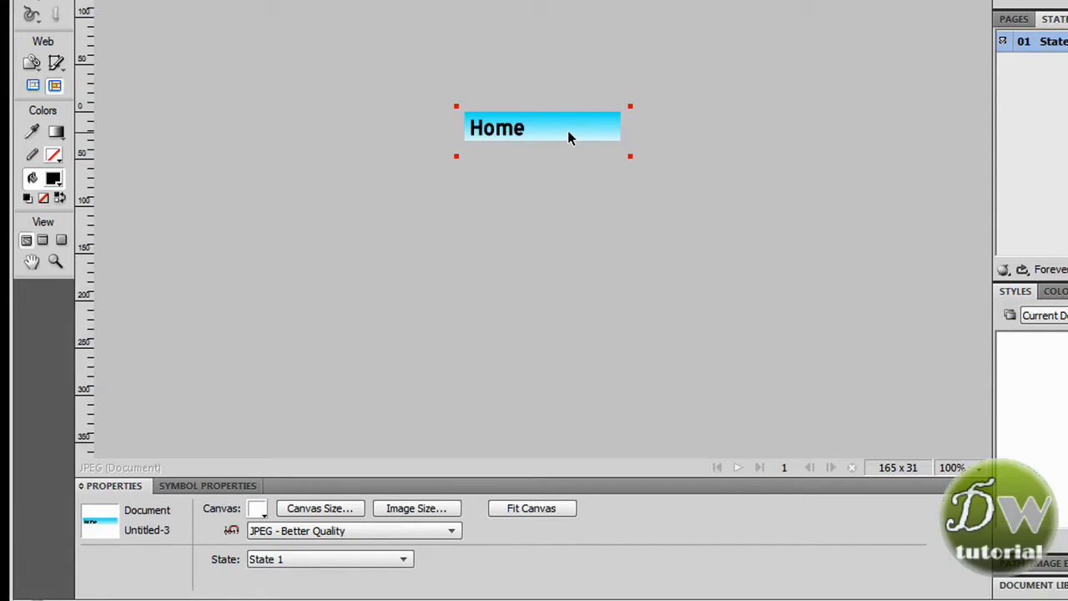
{"action": "left_click", "coordinate": [767, 122]}
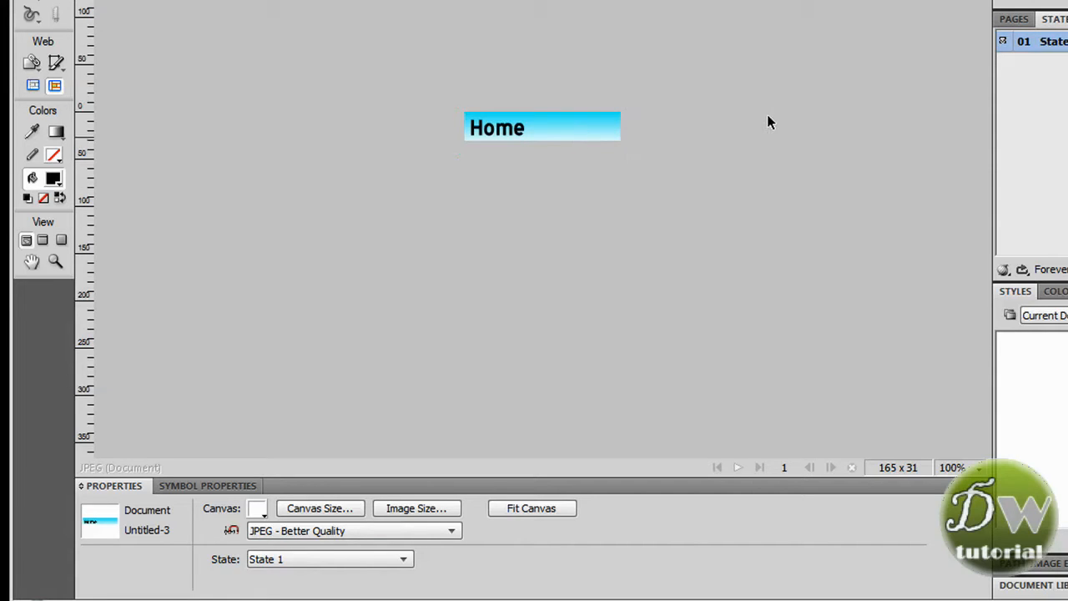
{"action": "mouse_move", "coordinate": [854, 183]}
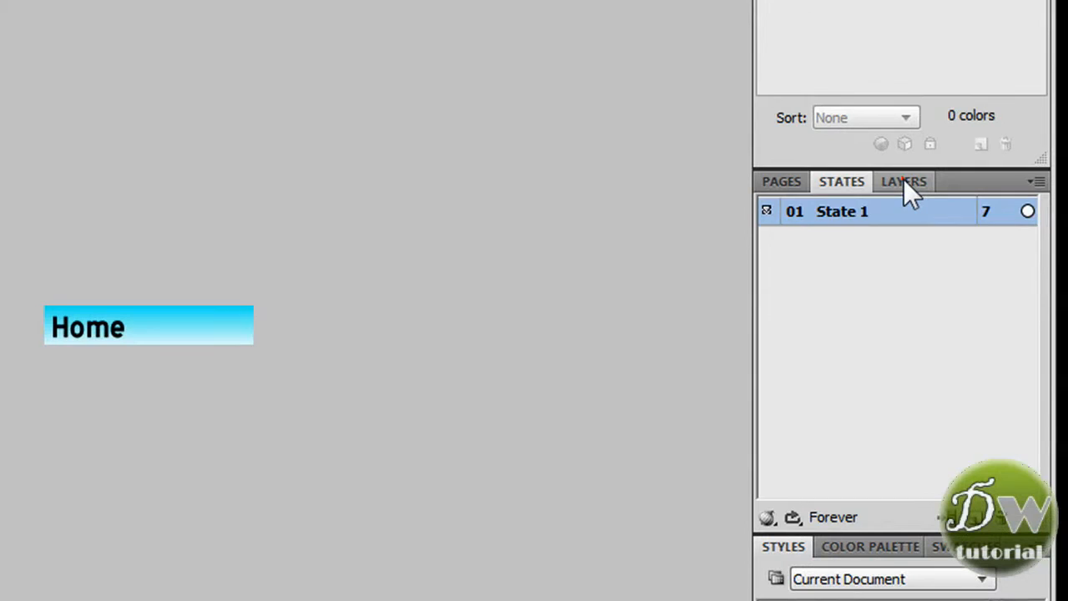
{"action": "left_click", "coordinate": [902, 180]}
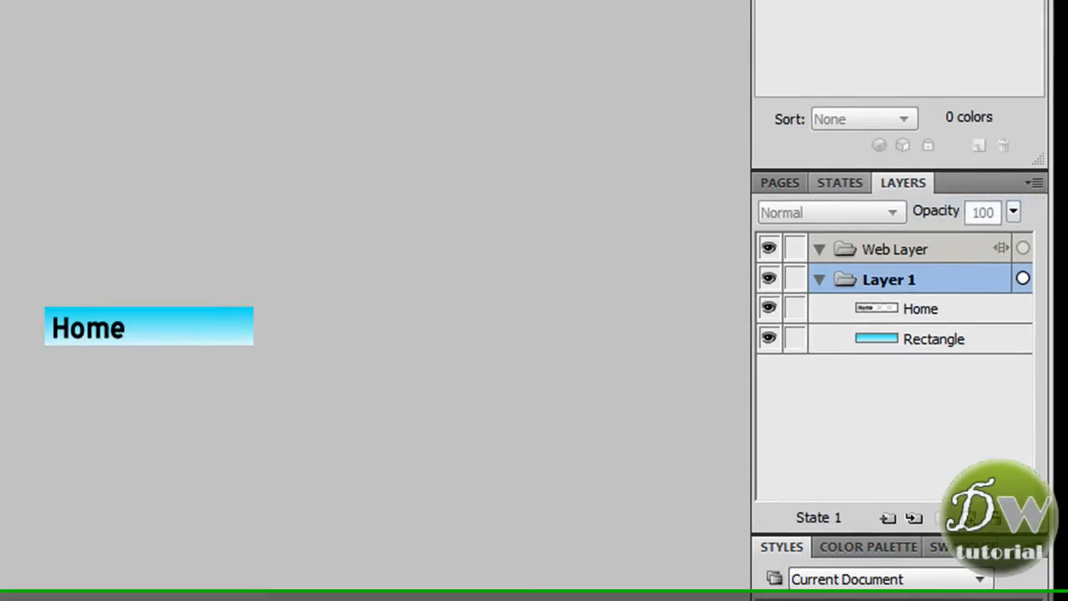
{"action": "left_click", "coordinate": [207, 23]}
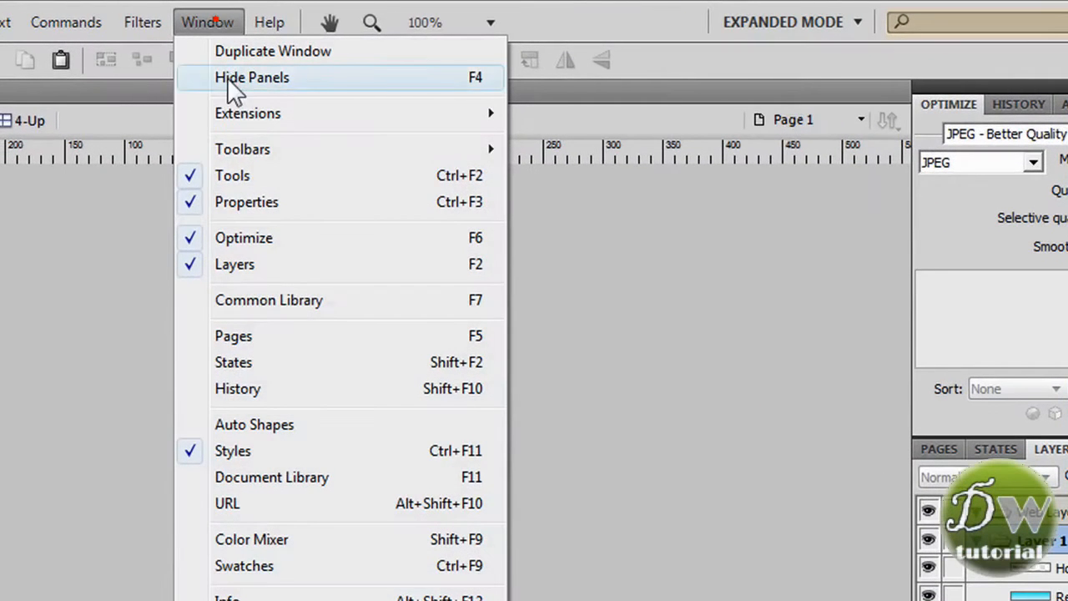
{"action": "mouse_move", "coordinate": [242, 371]}
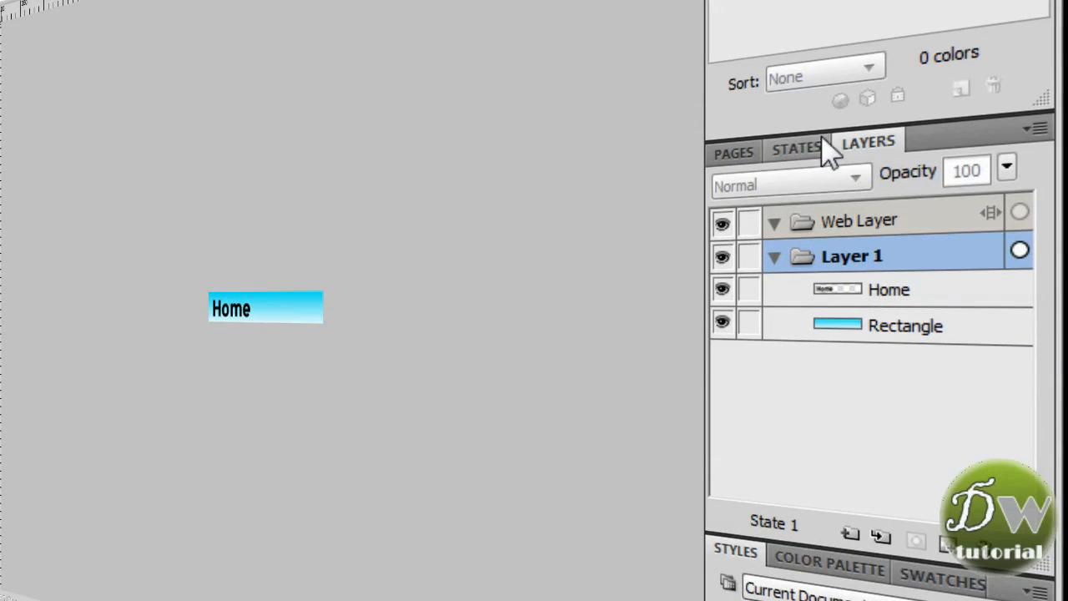
{"action": "left_click", "coordinate": [794, 147]}
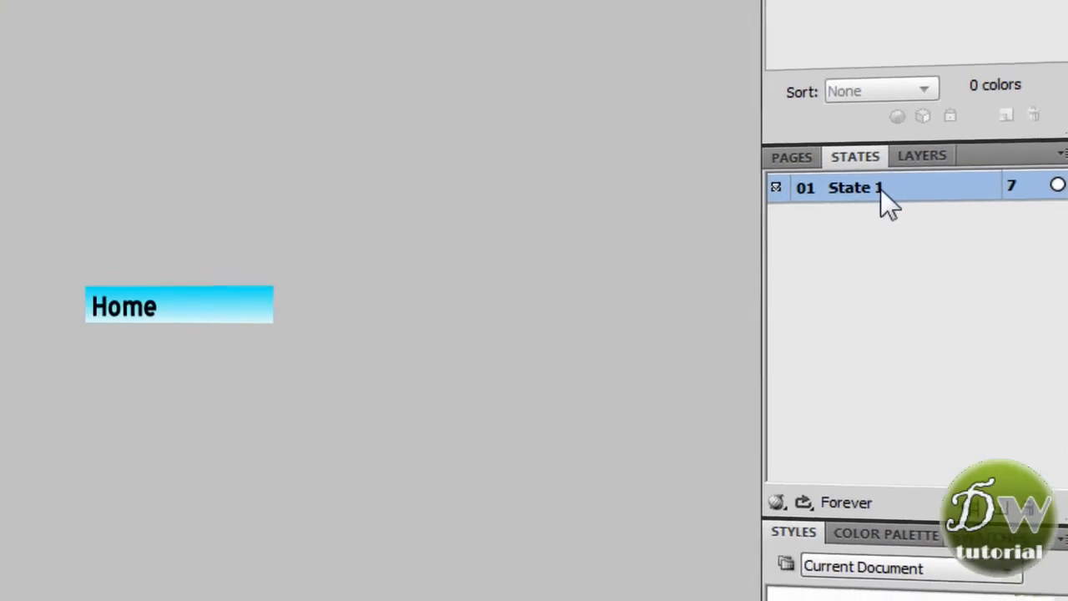
Duplicate State 1 to create State 2 after it.
{"action": "right_click", "coordinate": [851, 186]}
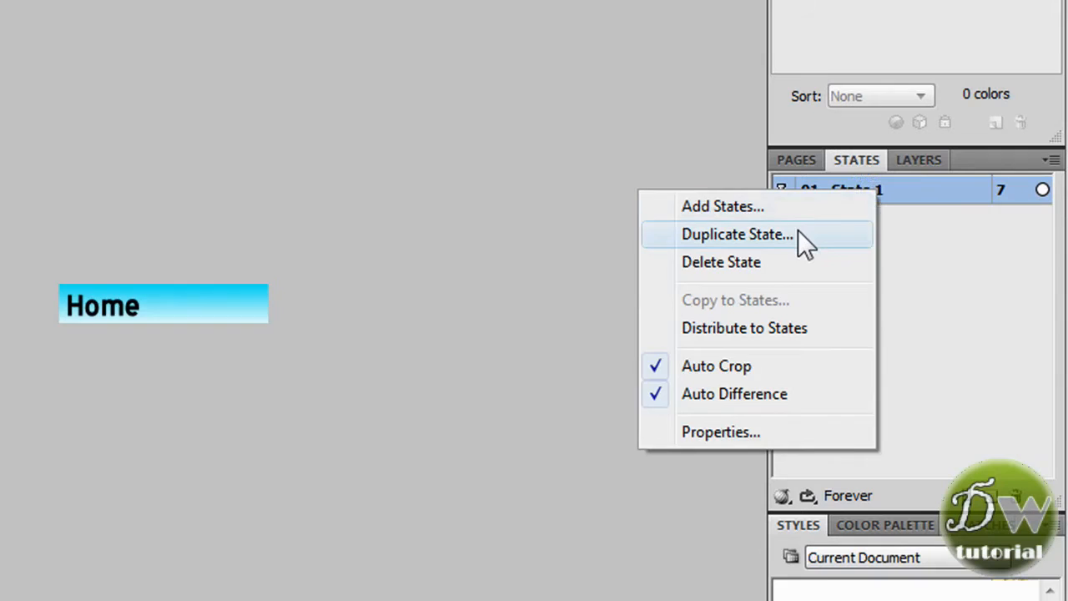
{"action": "left_click", "coordinate": [738, 233]}
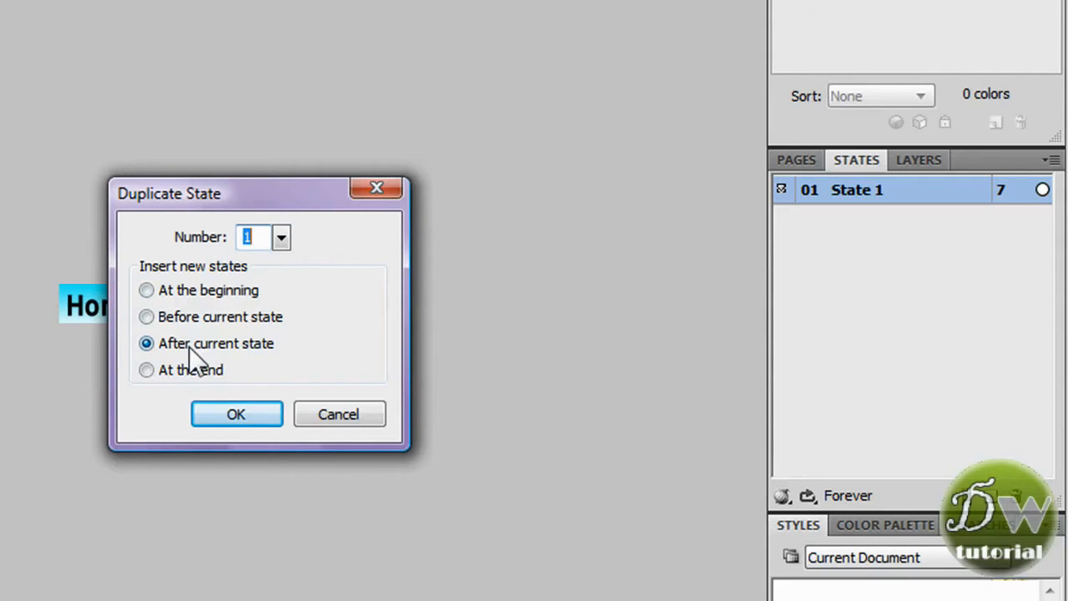
{"action": "mouse_move", "coordinate": [888, 230]}
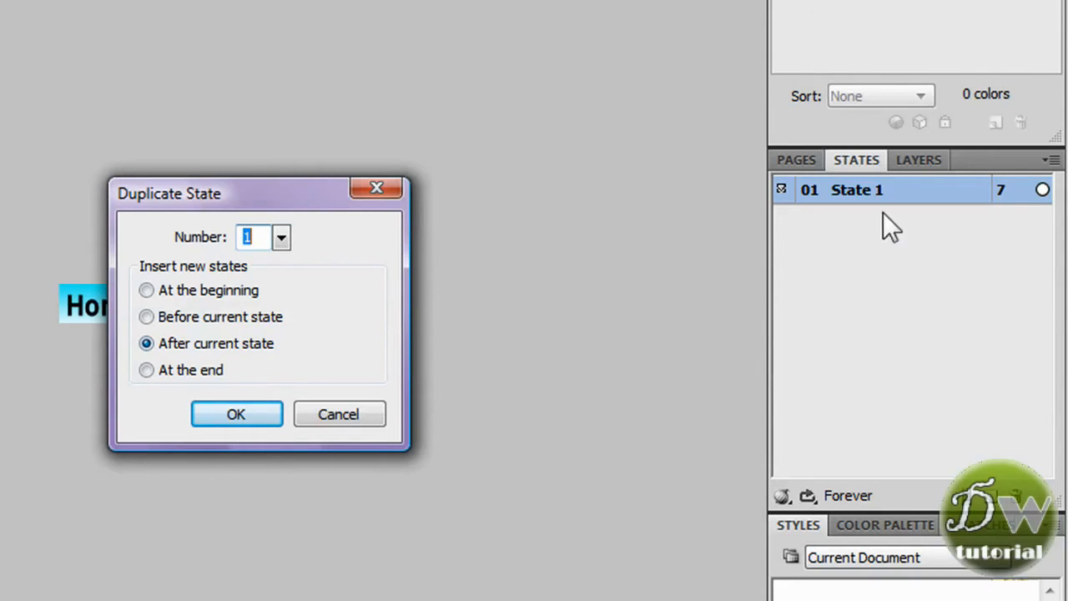
{"action": "mouse_move", "coordinate": [400, 345]}
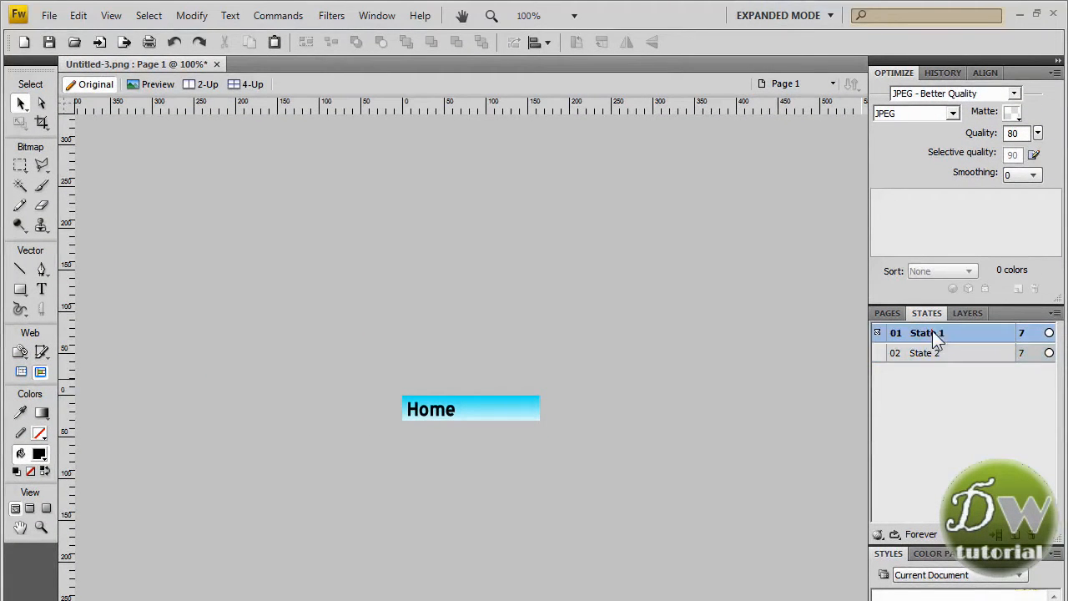
In State 2, make the Home text purple and invert the rectangle's colours, then compare with State 1.
{"action": "left_click", "coordinate": [924, 352]}
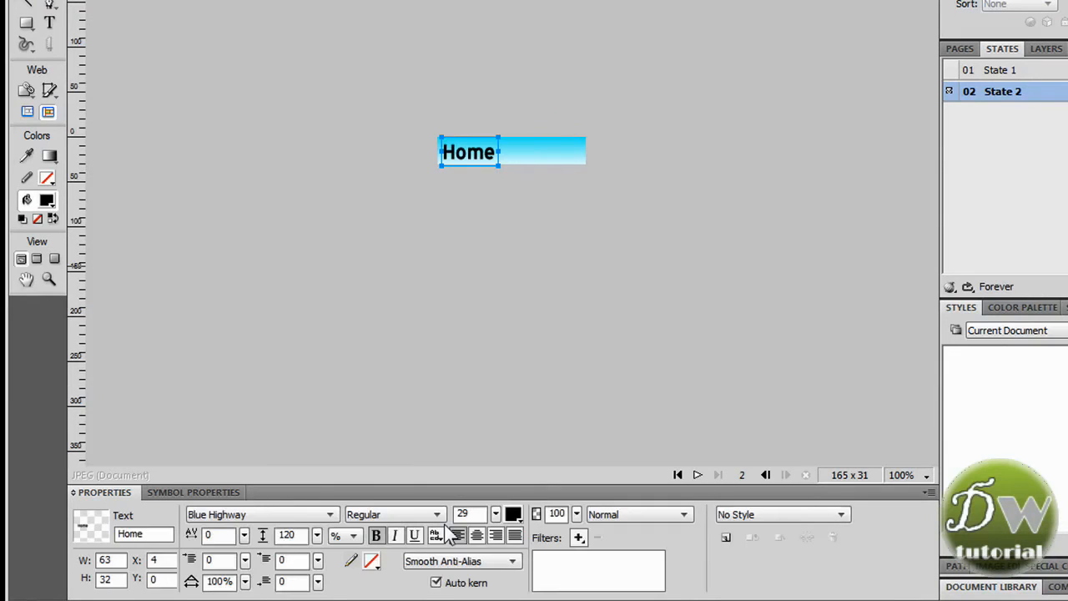
{"action": "left_click", "coordinate": [514, 514]}
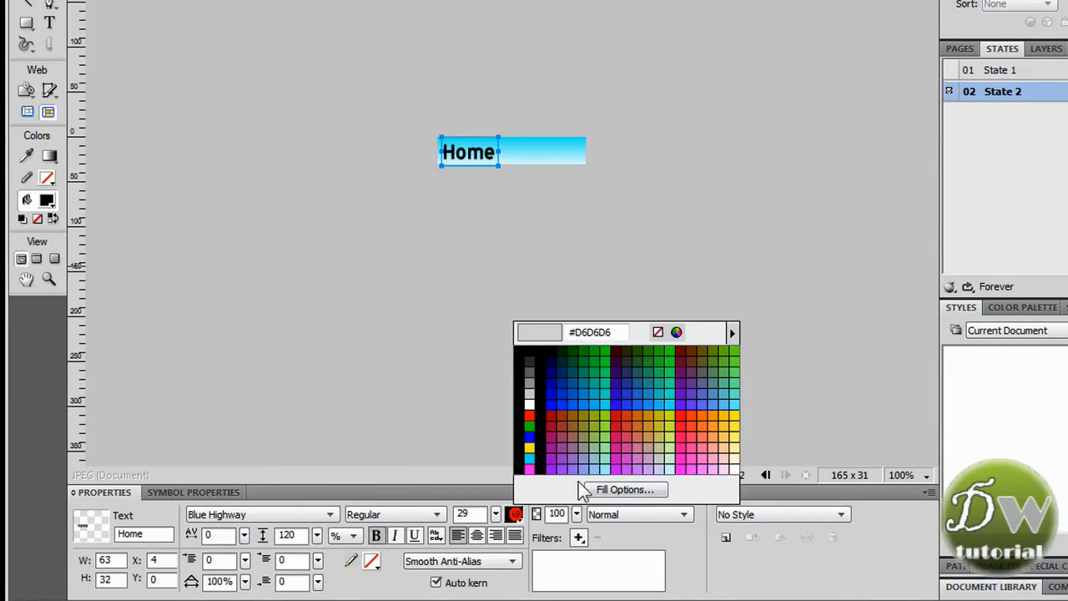
{"action": "left_click", "coordinate": [564, 457]}
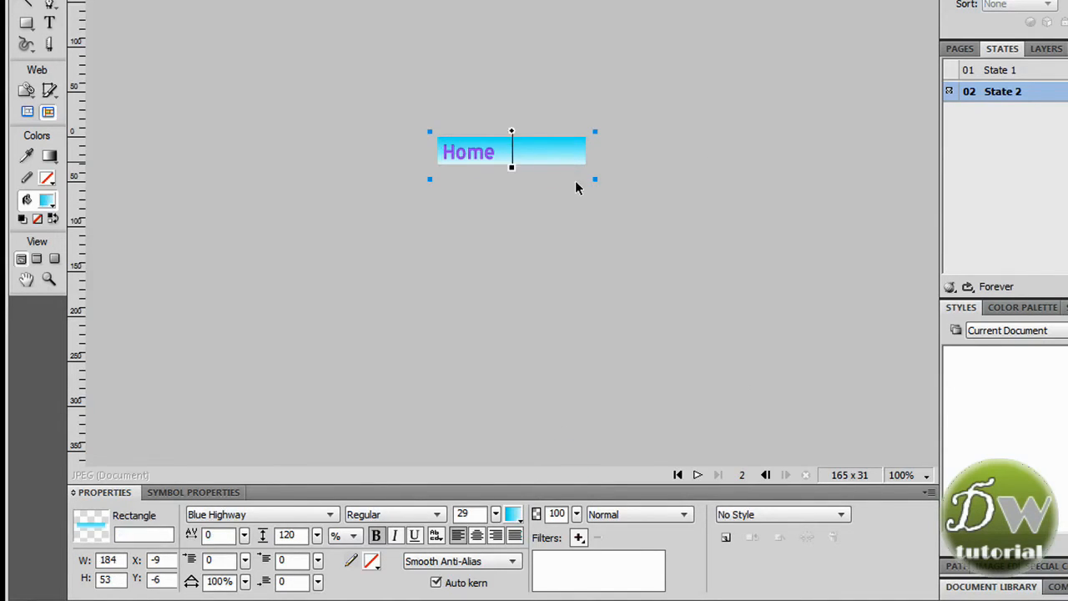
{"action": "left_click", "coordinate": [579, 537]}
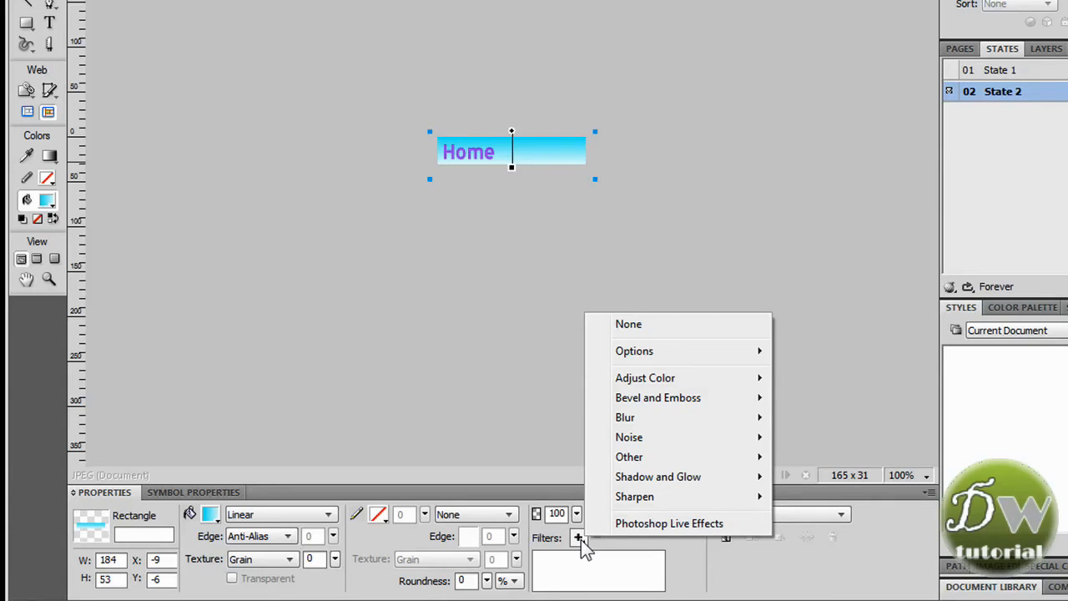
{"action": "mouse_move", "coordinate": [644, 377]}
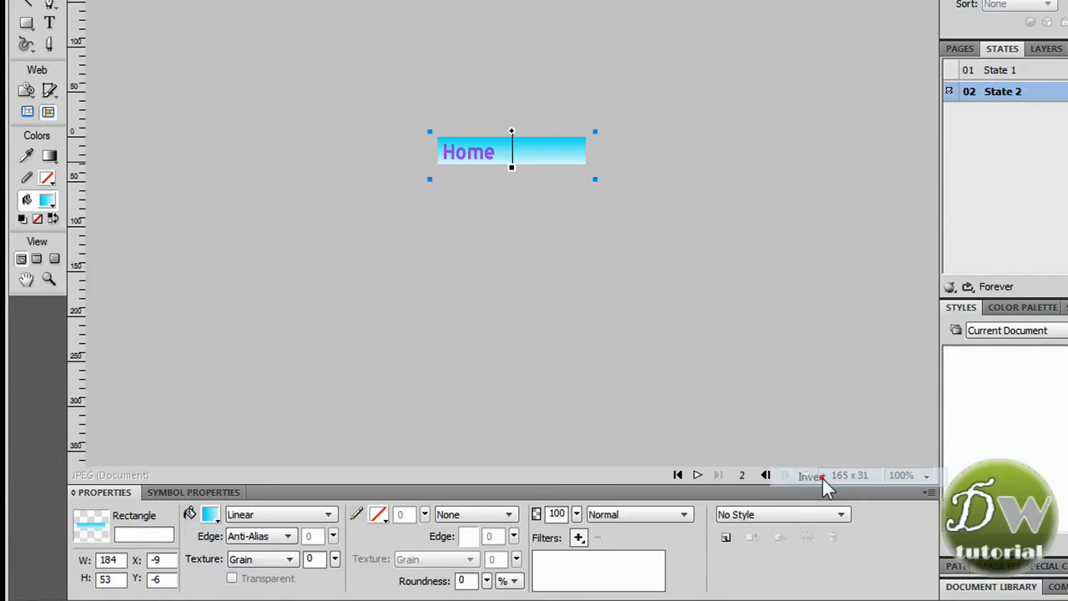
{"action": "left_click", "coordinate": [539, 559]}
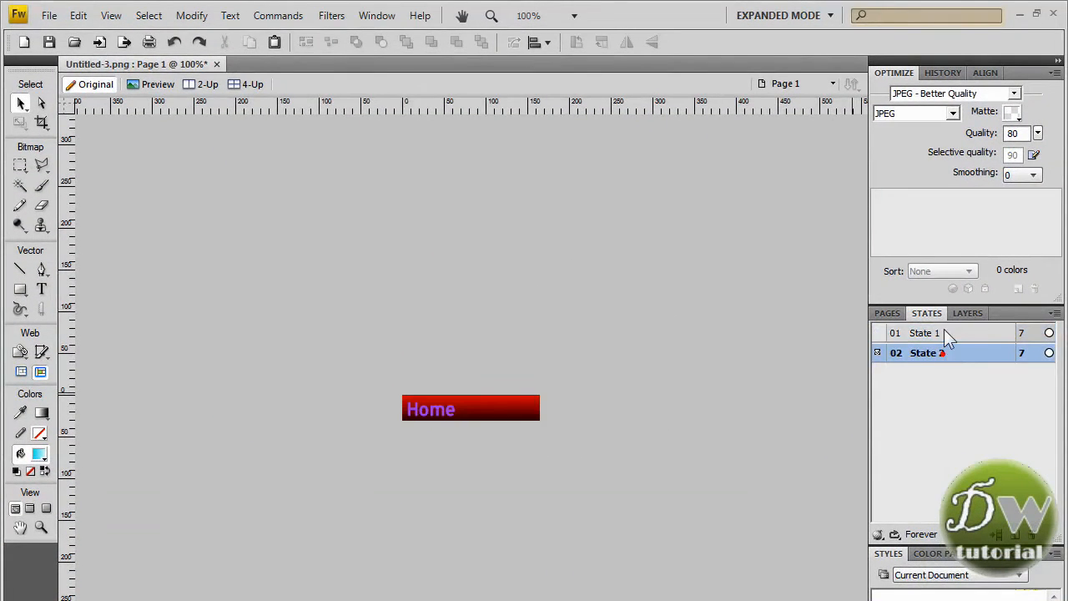
{"action": "left_click", "coordinate": [924, 332]}
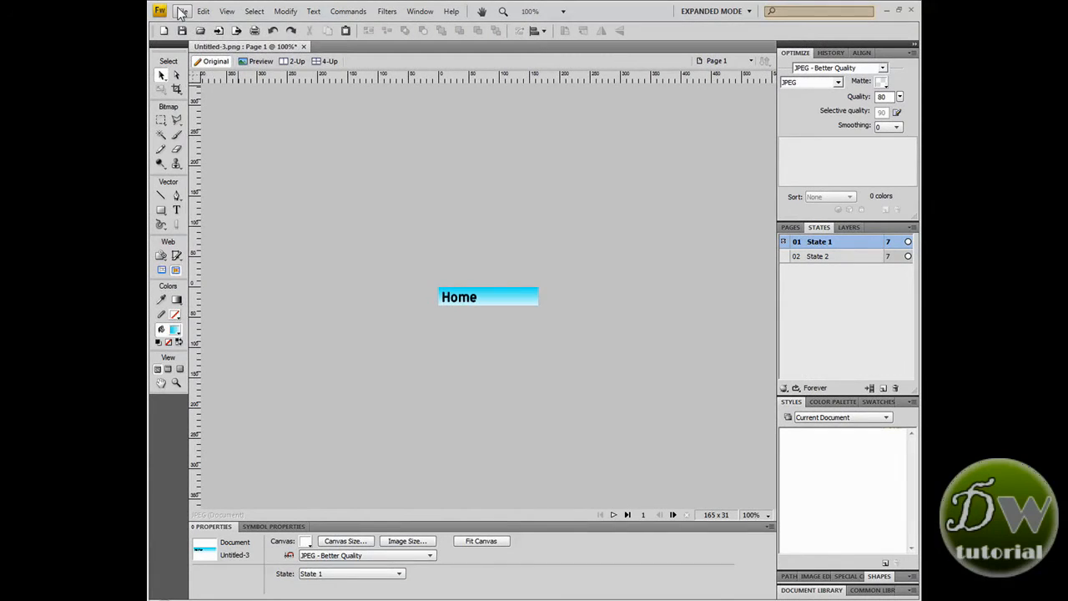
Export the blue up state as image home_up into a new buttons folder.
{"action": "left_click", "coordinate": [180, 10]}
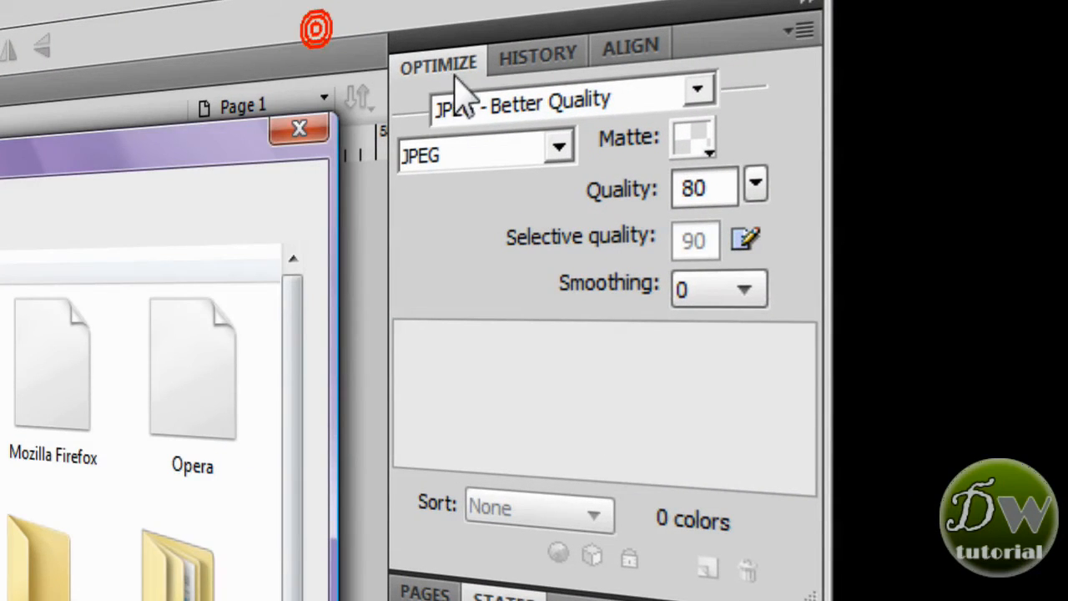
{"action": "mouse_move", "coordinate": [721, 220]}
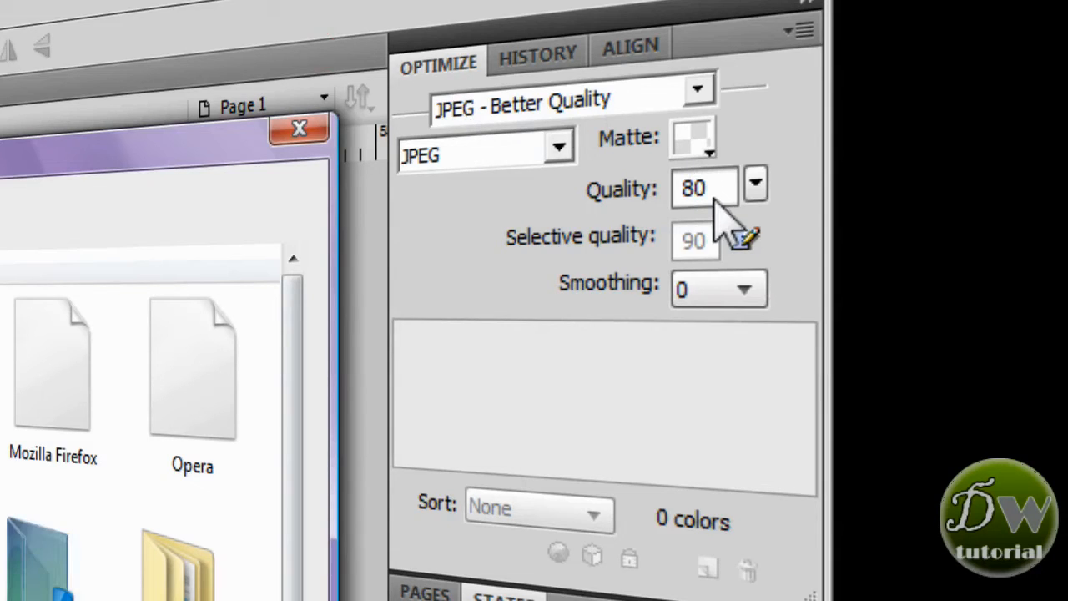
{"action": "mouse_move", "coordinate": [721, 250]}
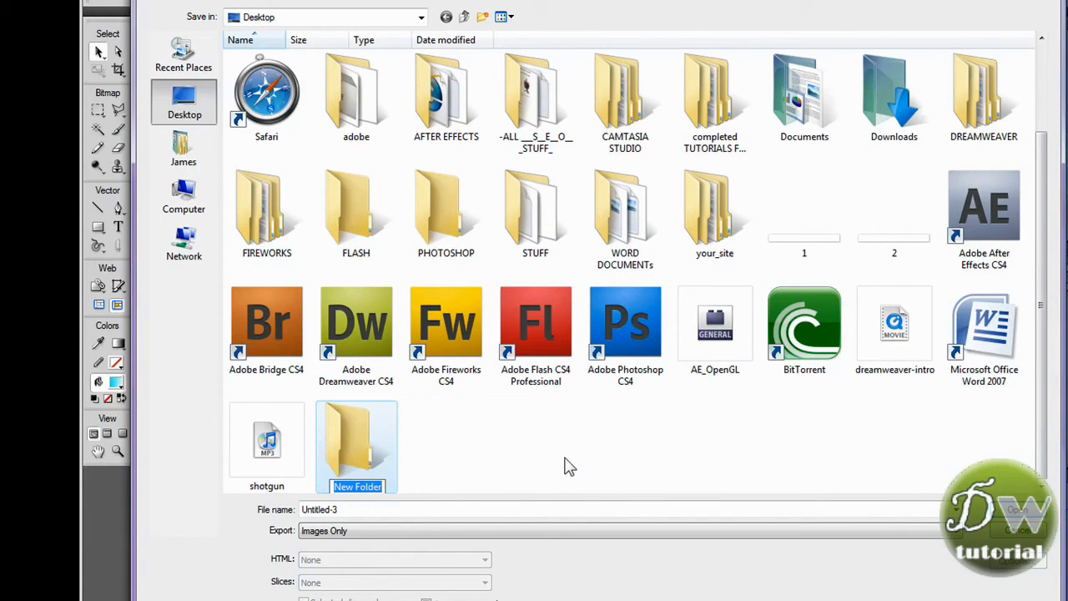
{"action": "type", "text": "buttons"}
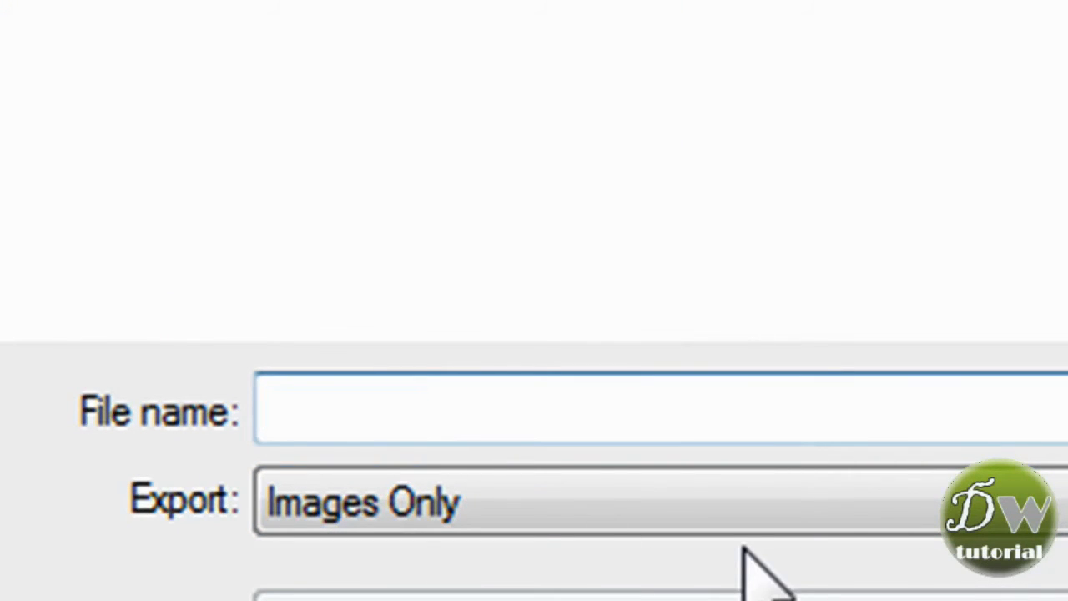
{"action": "type", "text": "home_up"}
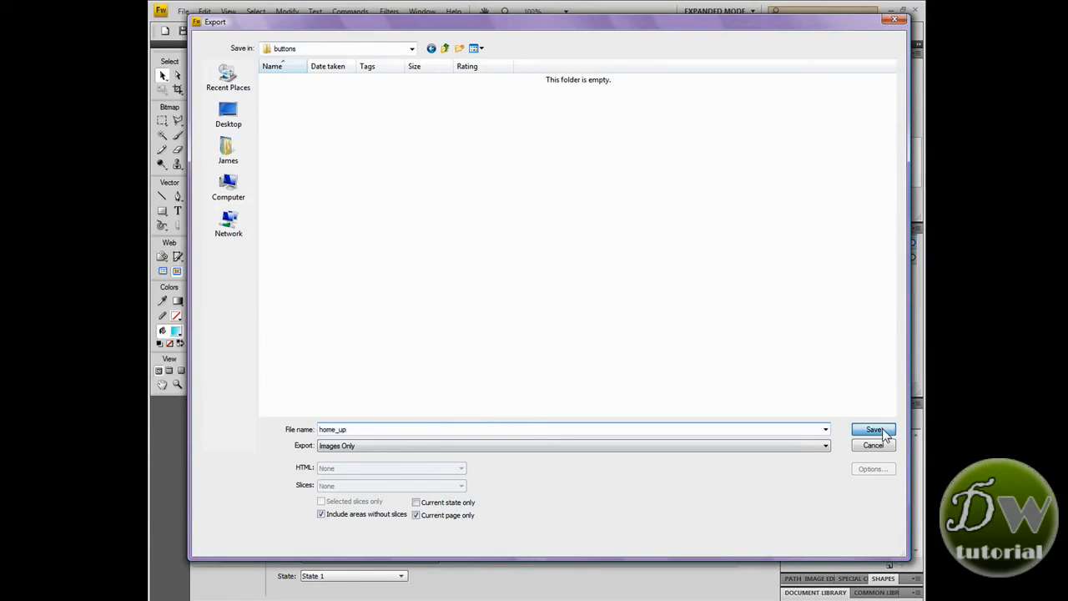
{"action": "left_click", "coordinate": [873, 431]}
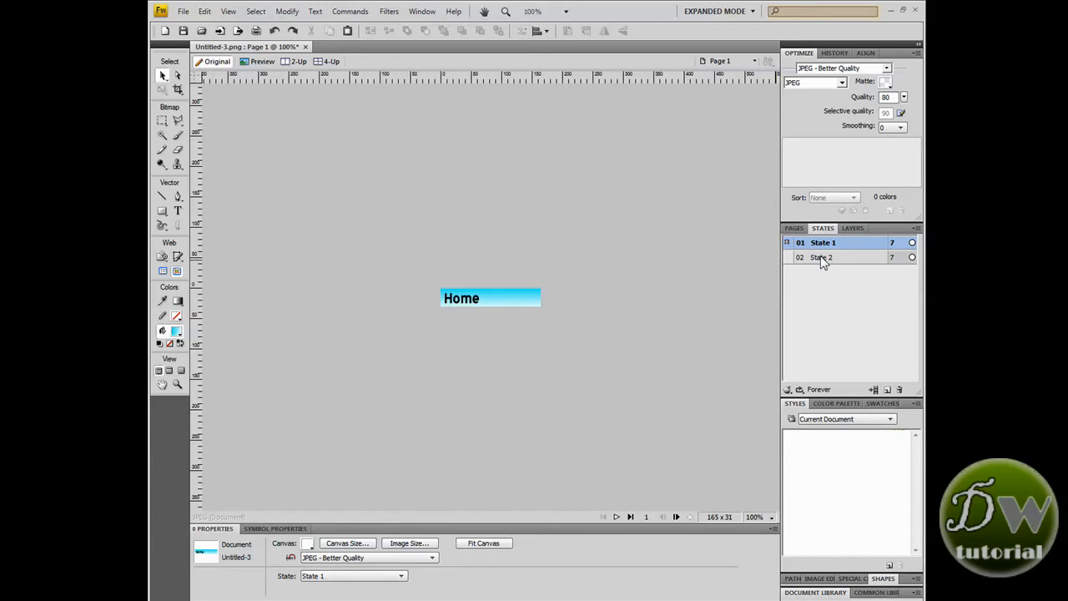
Switch to the red over state and begin exporting it as home_over.
{"action": "left_click", "coordinate": [823, 257]}
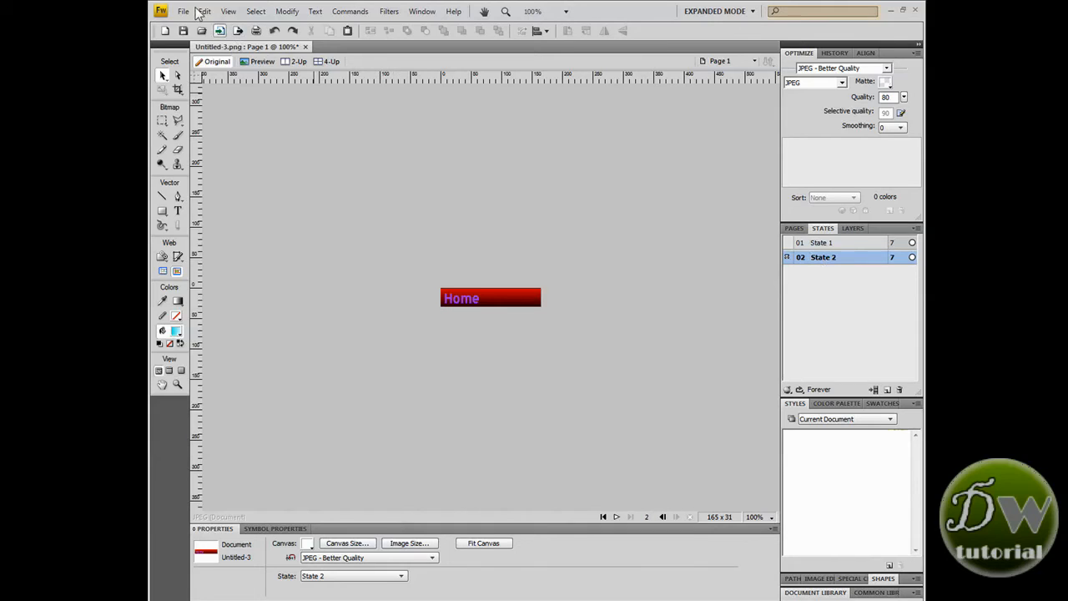
{"action": "left_click", "coordinate": [184, 10]}
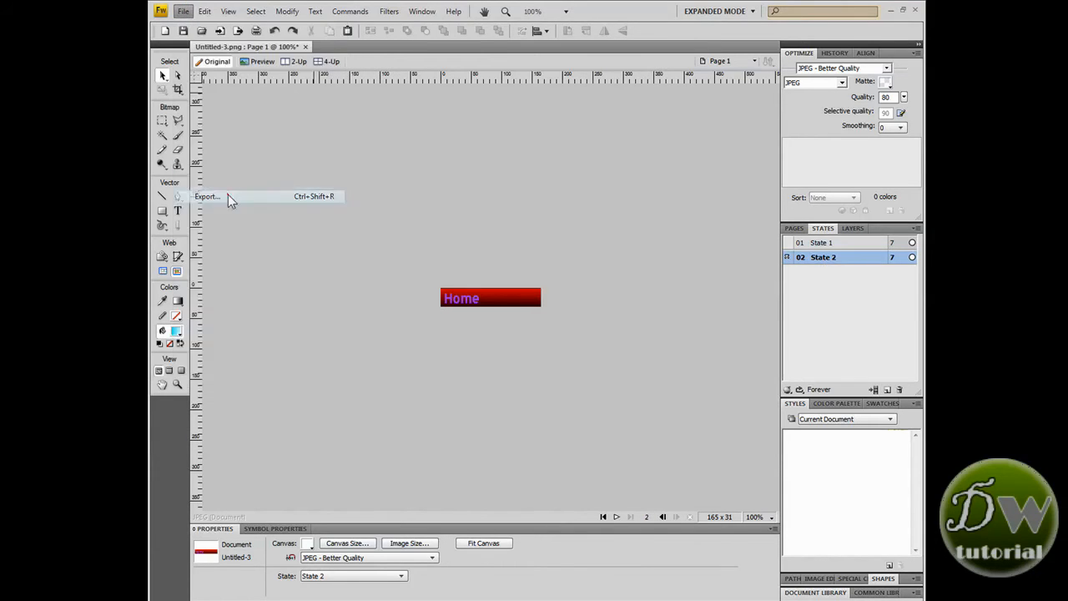
{"action": "left_click", "coordinate": [206, 197]}
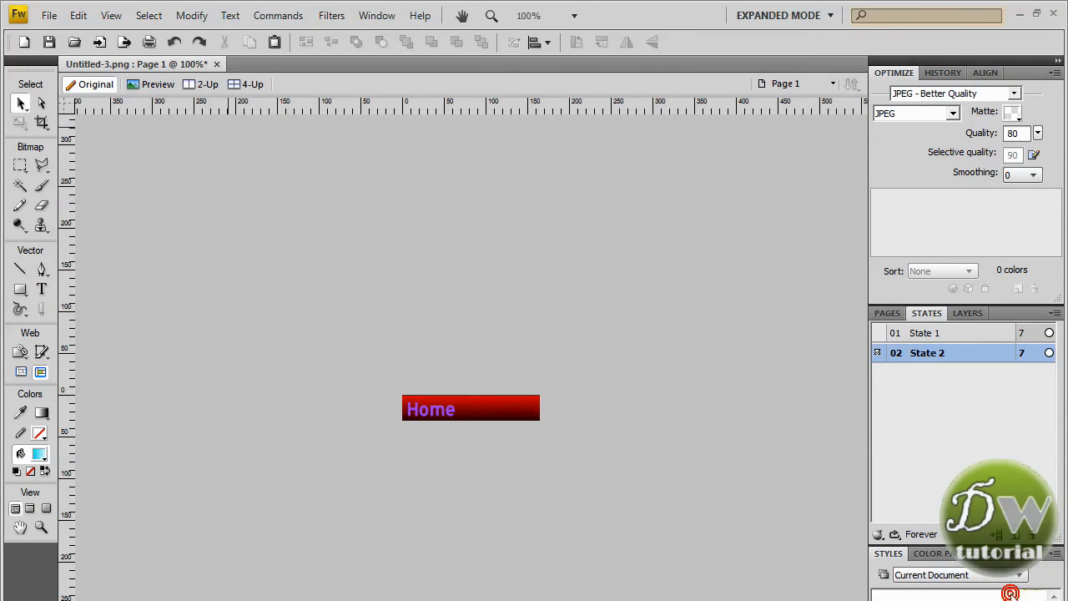
{"action": "mouse_move", "coordinate": [959, 334]}
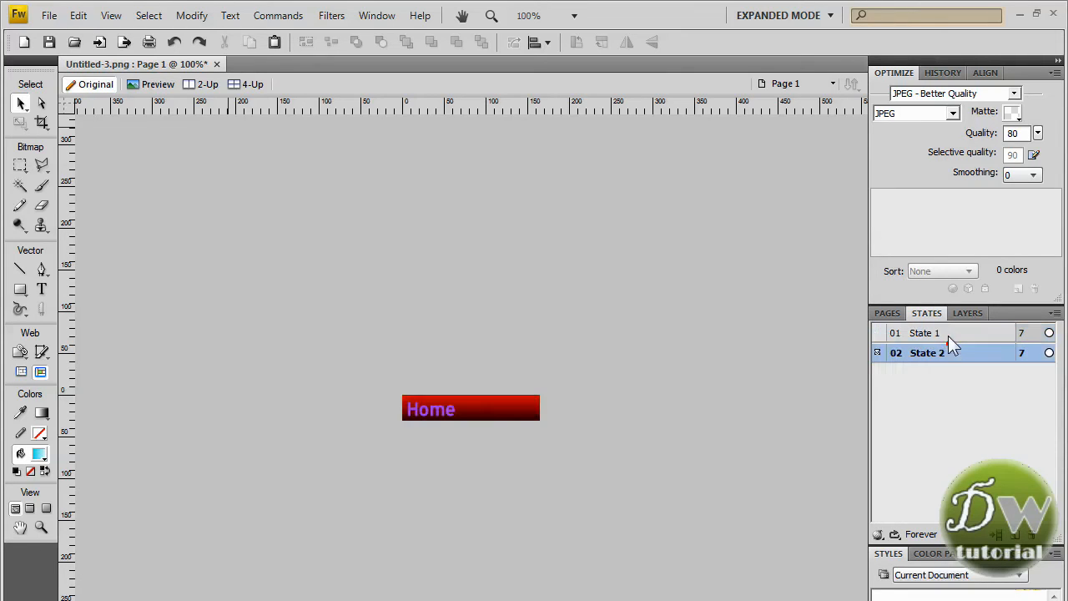
Replace the Home label with 'about us' in both the blue up state and red over state.
{"action": "left_click", "coordinate": [924, 333]}
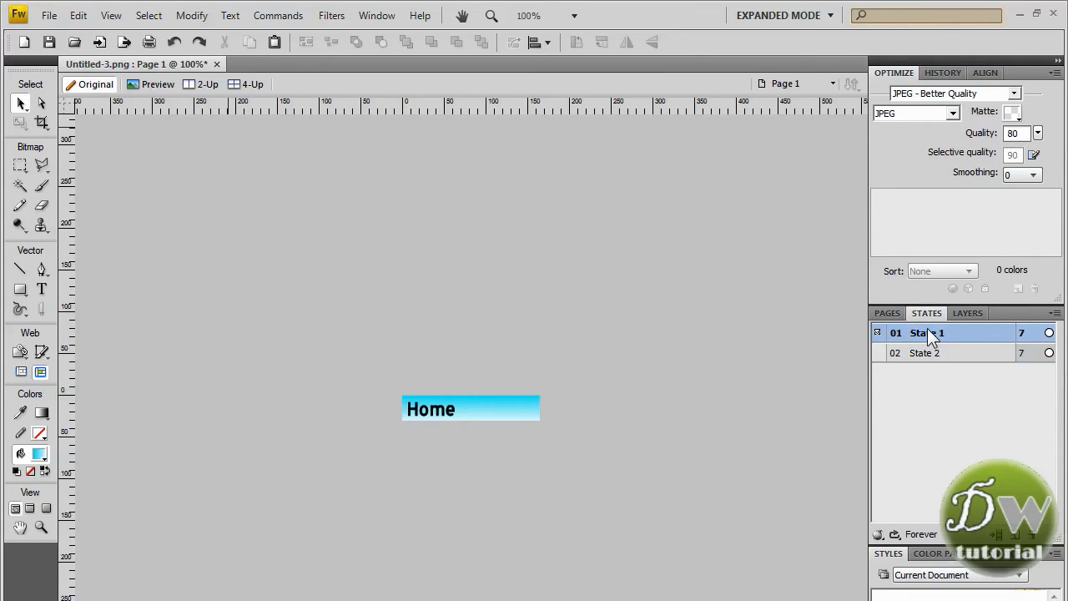
{"action": "mouse_move", "coordinate": [123, 307]}
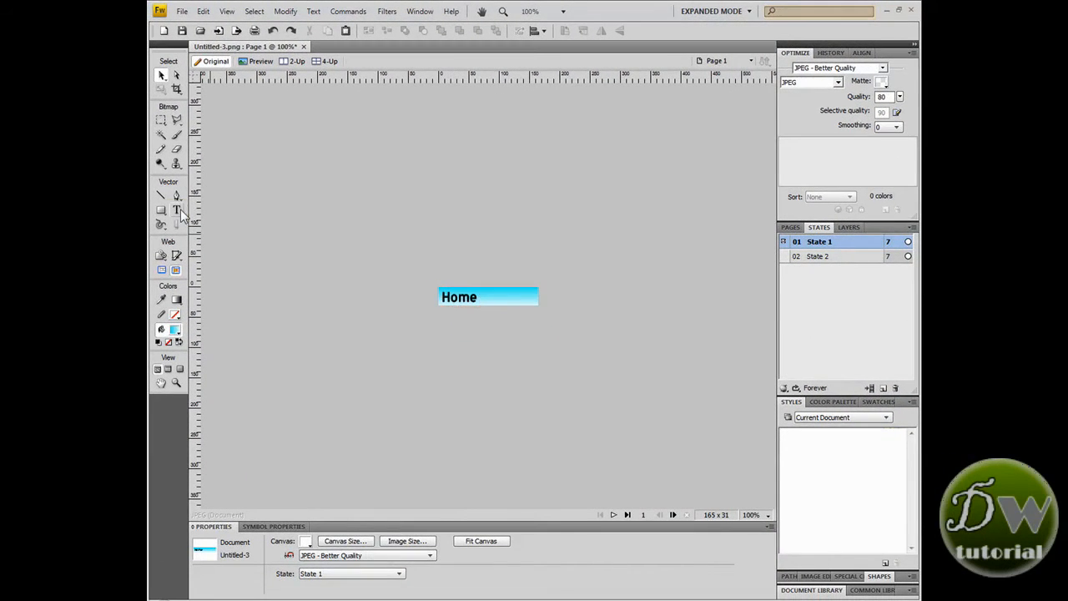
{"action": "left_click", "coordinate": [177, 210]}
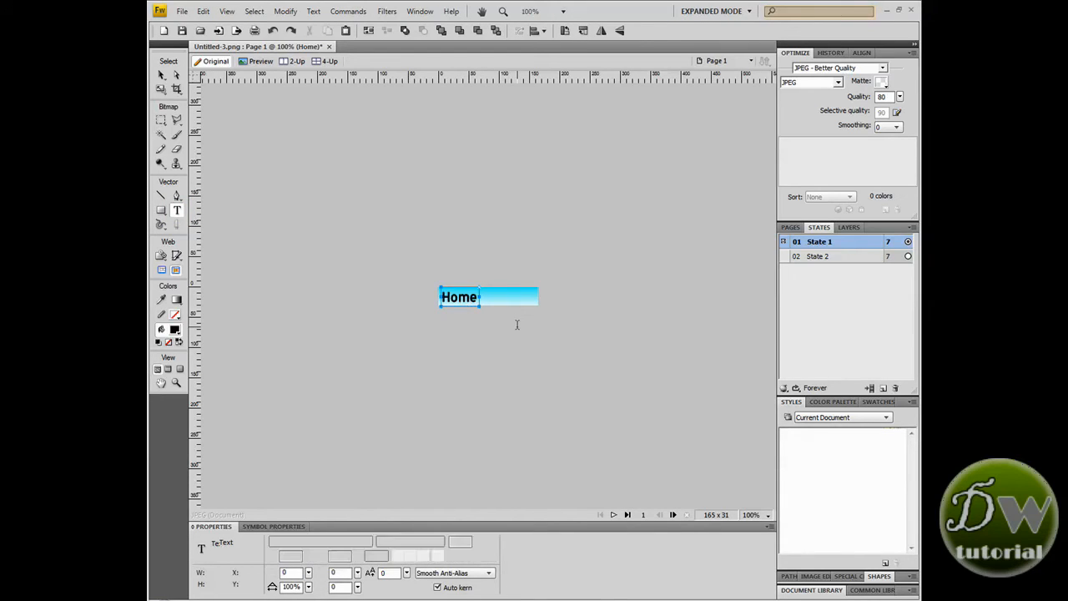
{"action": "type", "text": "about us"}
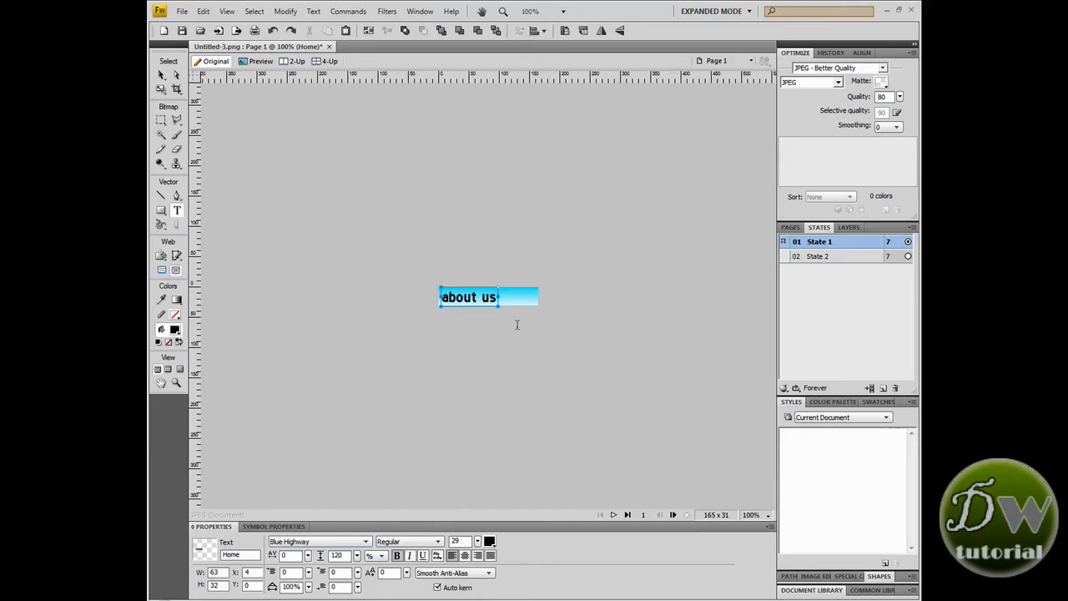
{"action": "left_click", "coordinate": [817, 257]}
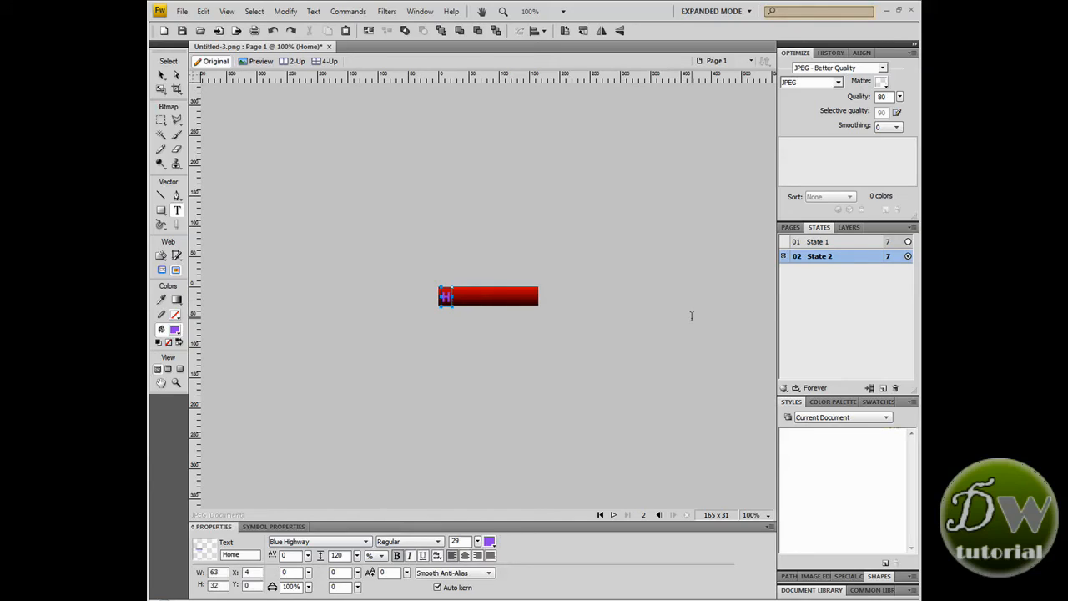
{"action": "type", "text": "about us"}
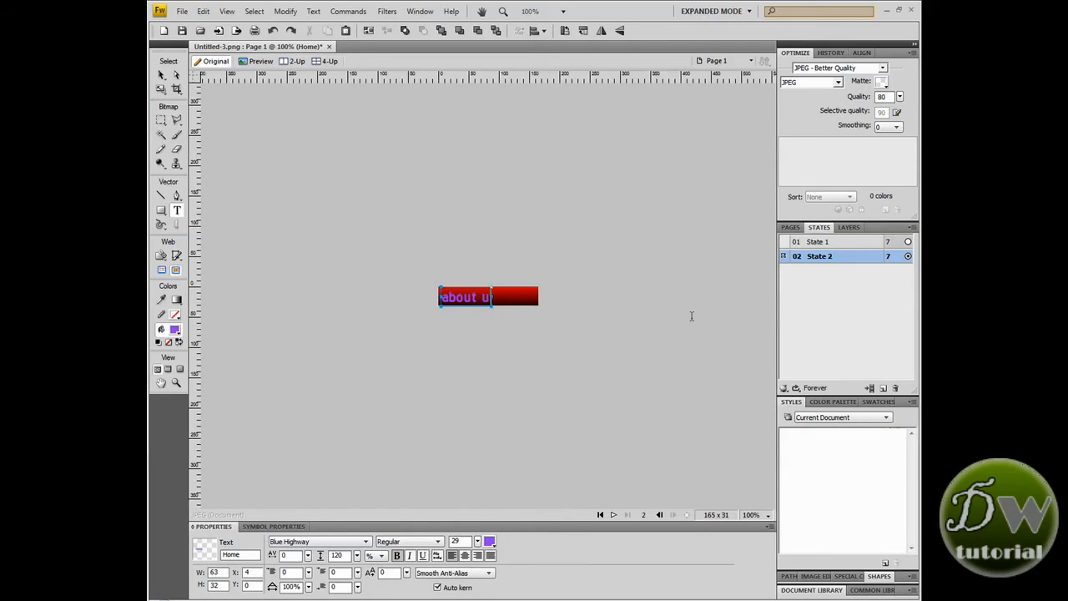
{"action": "type", "text": "s"}
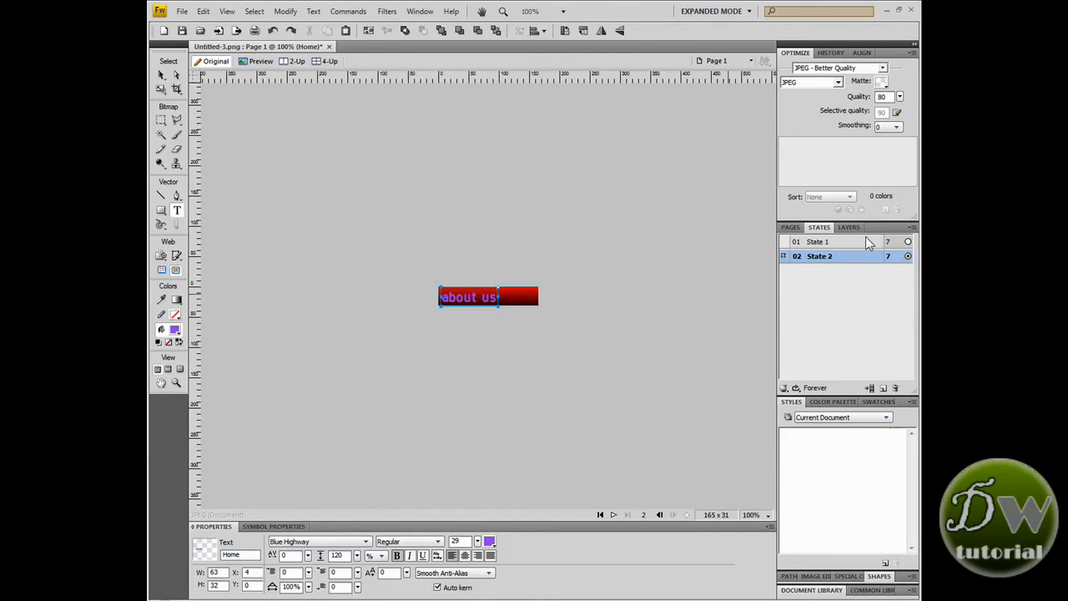
Verify both states show the new label and return to the up state for export.
{"action": "left_click", "coordinate": [817, 240]}
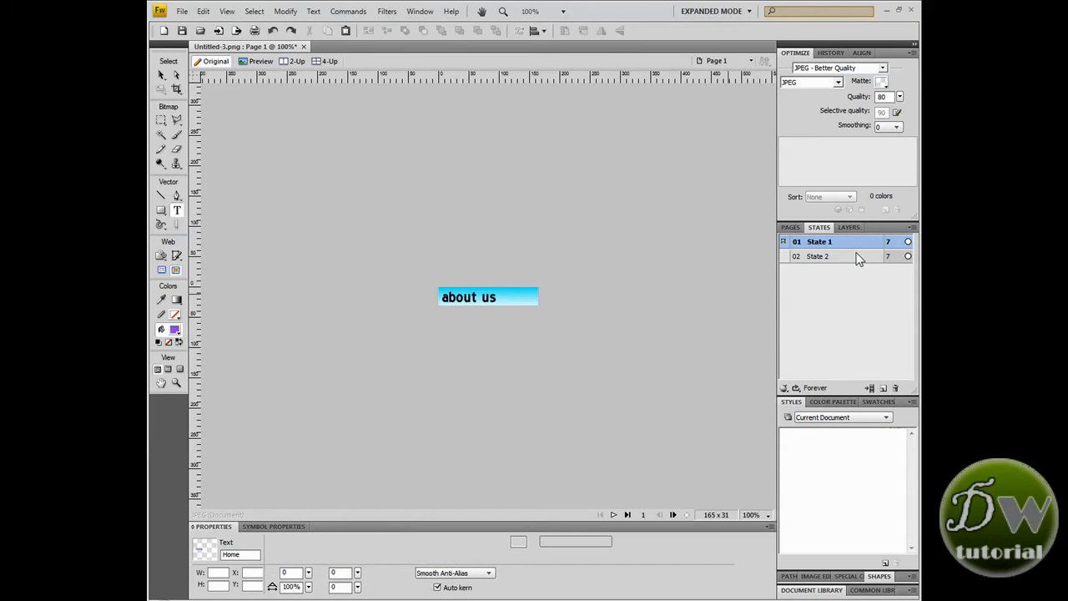
{"action": "left_click", "coordinate": [818, 257]}
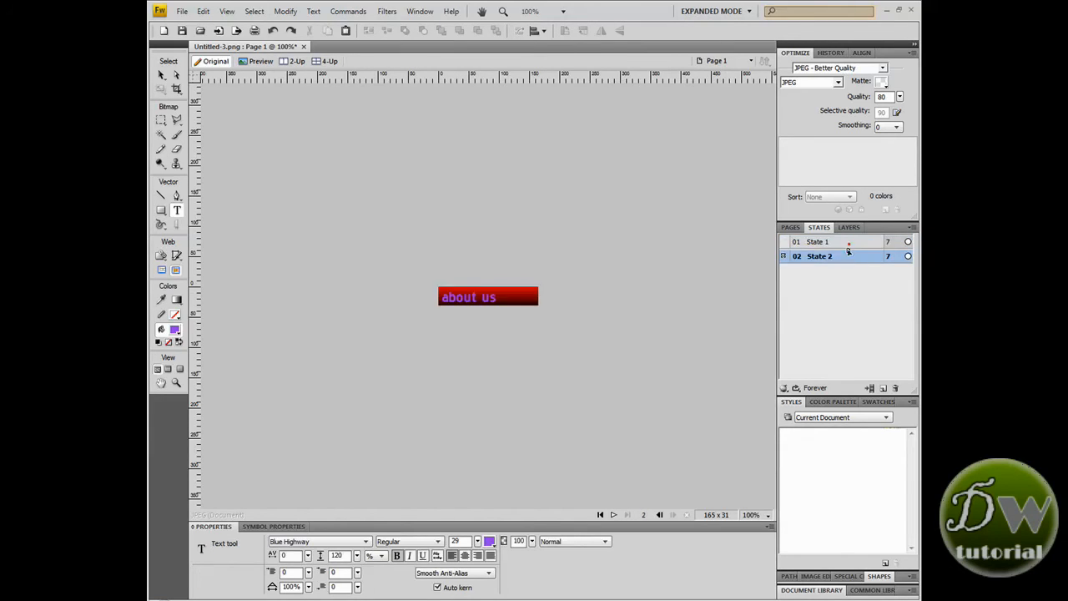
{"action": "left_click", "coordinate": [817, 240]}
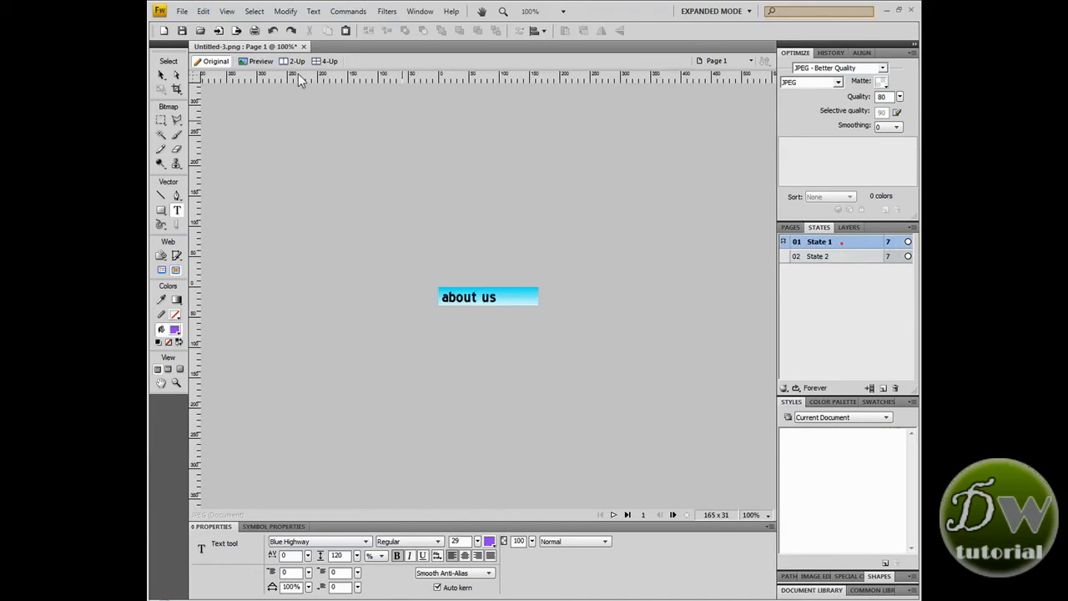
{"action": "left_click", "coordinate": [180, 10]}
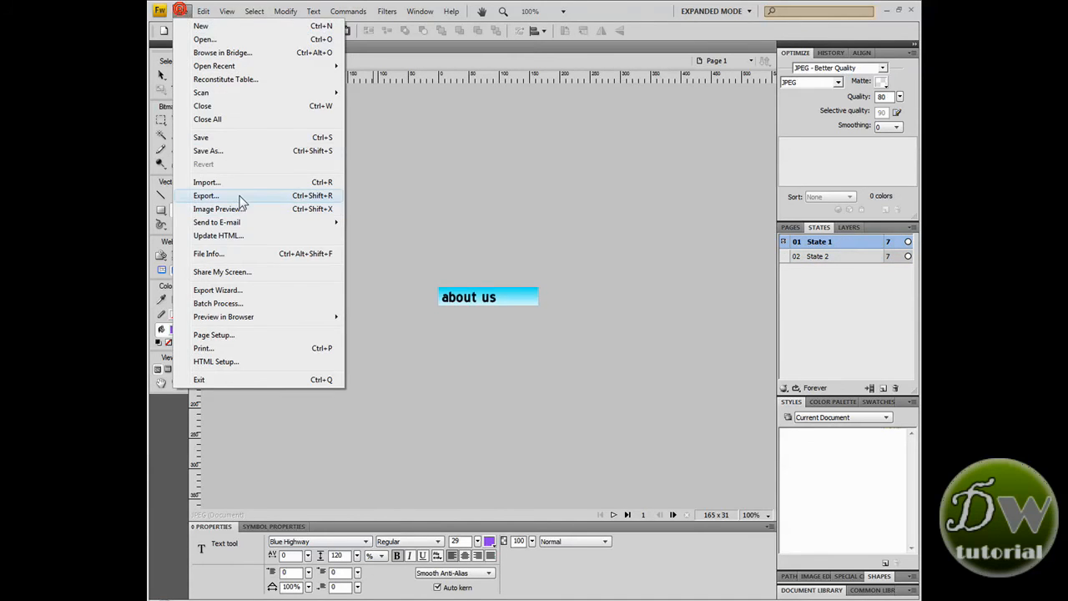
Export the up state as aboutus_up into the buttons folder.
{"action": "left_click", "coordinate": [205, 196]}
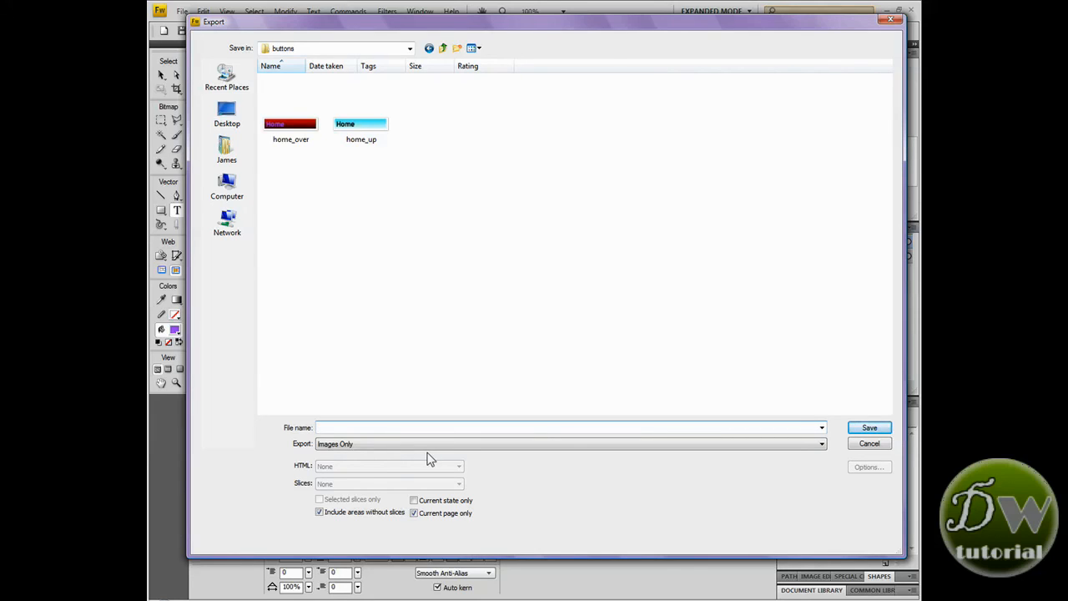
{"action": "type", "text": "about_u"}
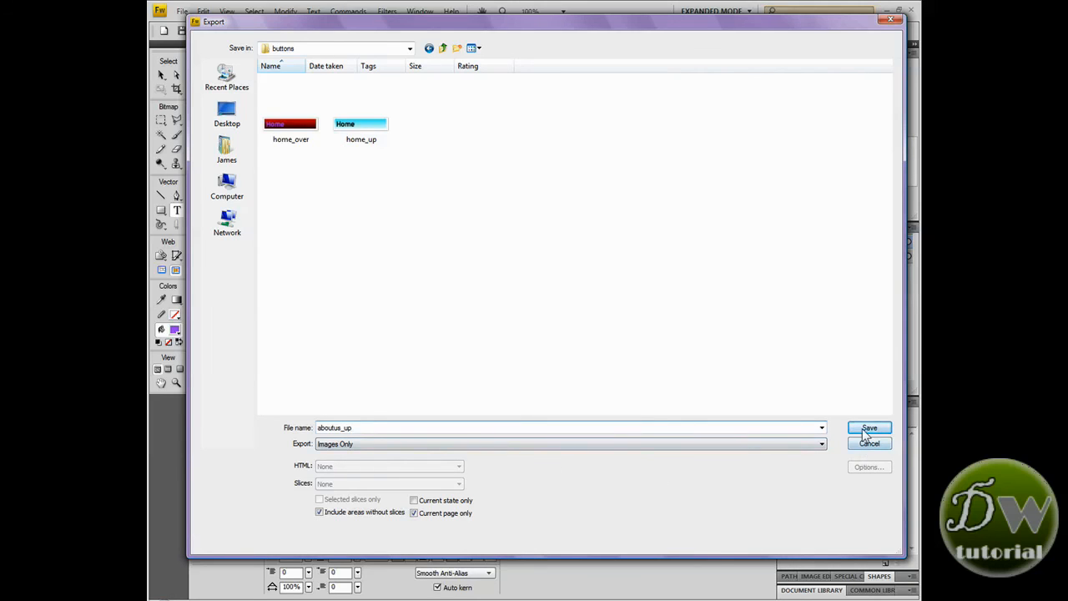
{"action": "left_click", "coordinate": [868, 427]}
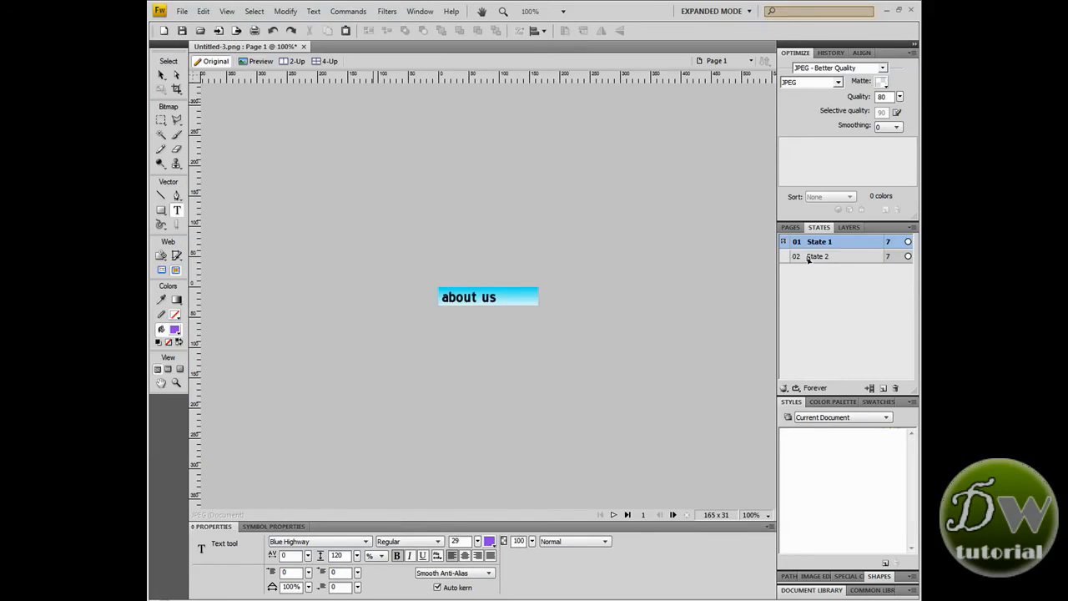
Export the red over state as aboutus_over into the buttons folder.
{"action": "left_click", "coordinate": [819, 257]}
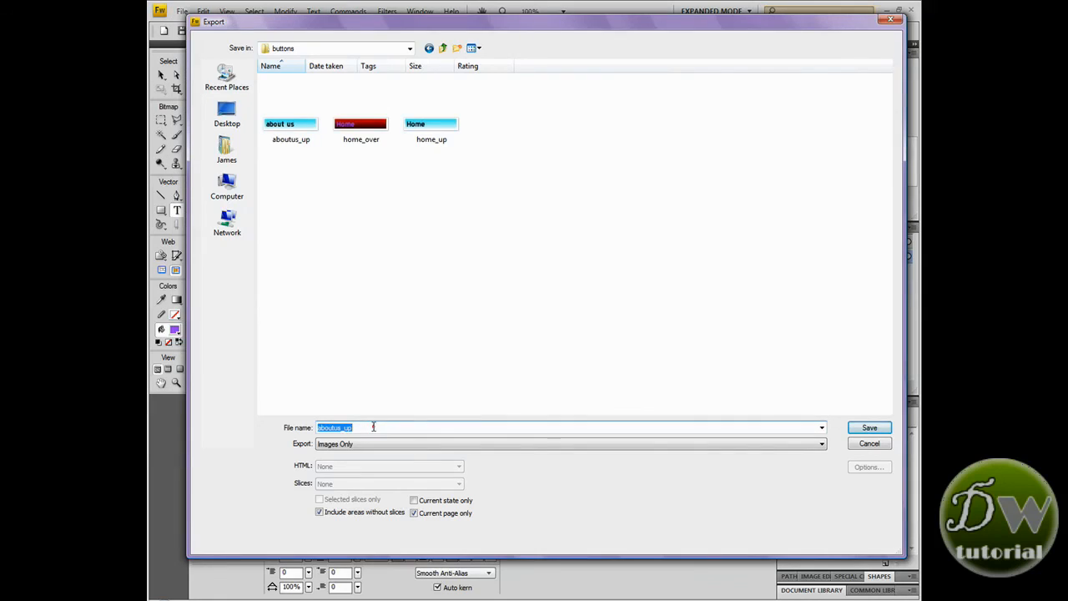
{"action": "type", "text": "aboutus_ol"}
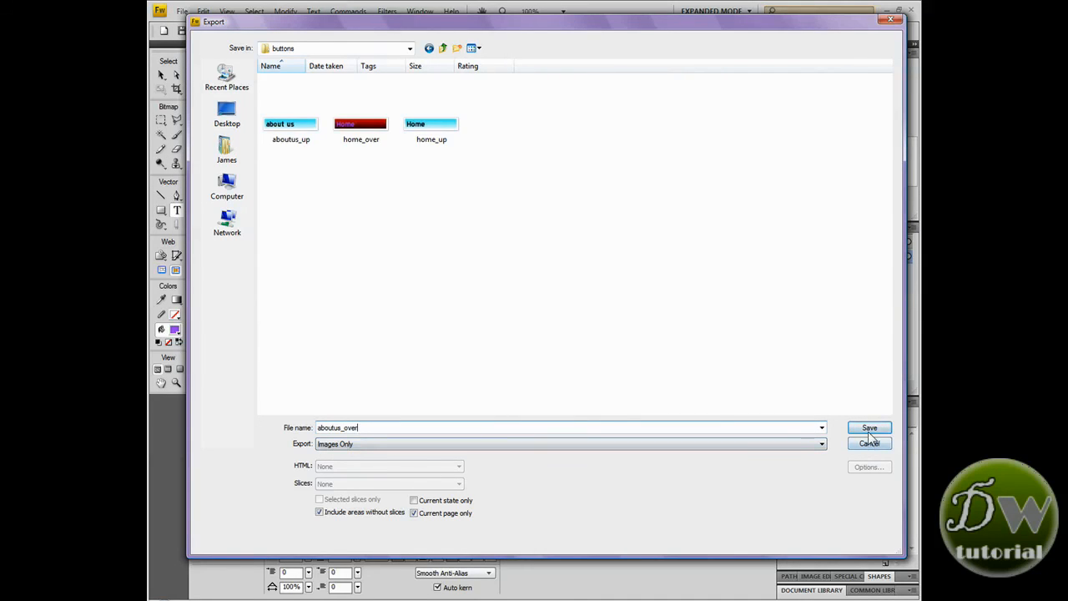
{"action": "left_click", "coordinate": [869, 444]}
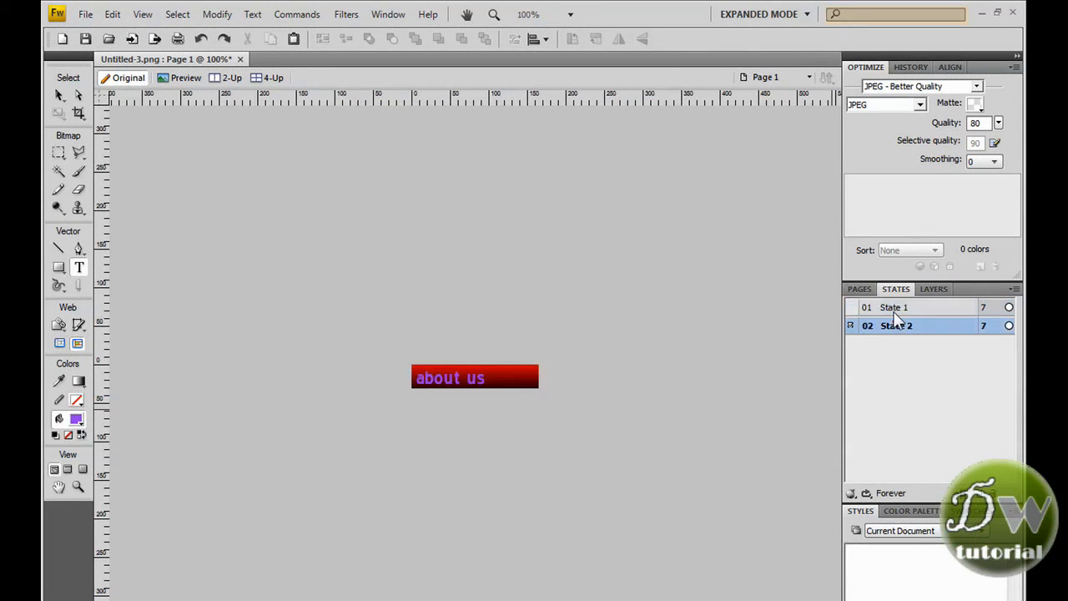
Return to State 1 showing the blue about us button.
{"action": "left_click", "coordinate": [894, 307]}
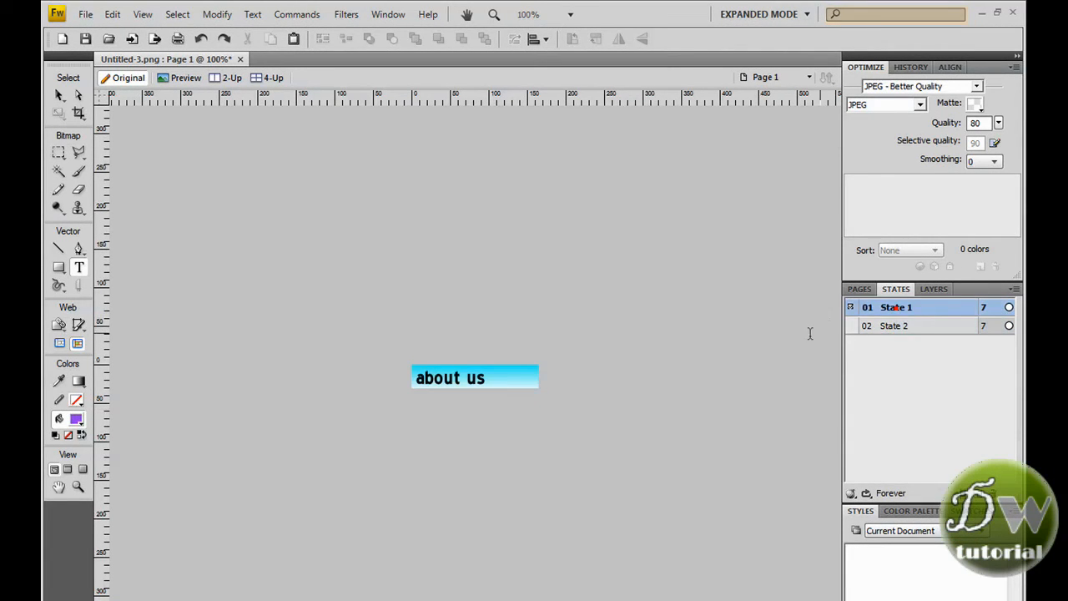
{"action": "mouse_move", "coordinate": [801, 349]}
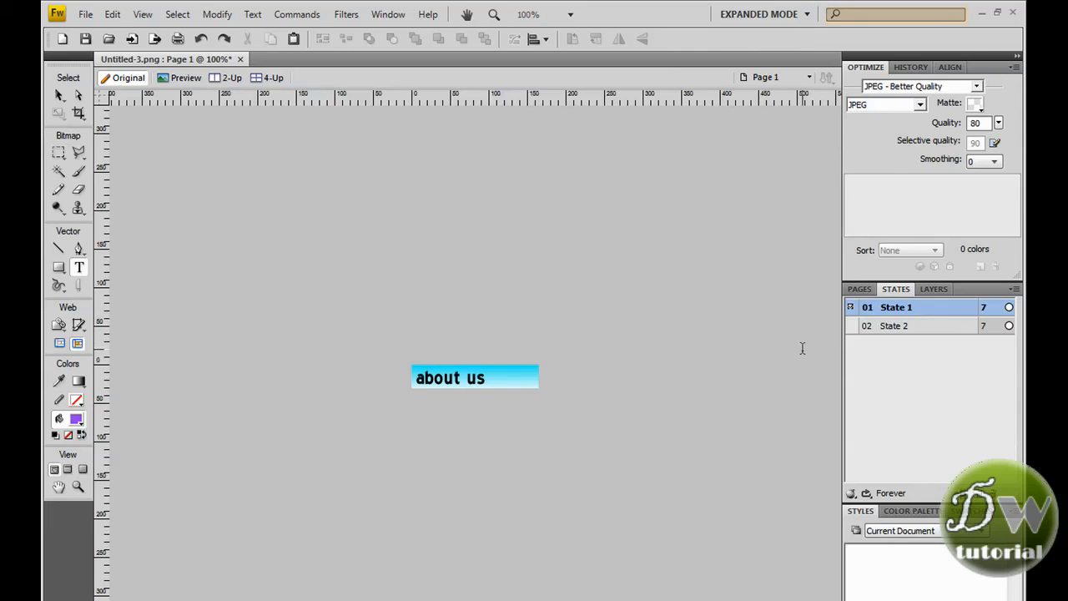